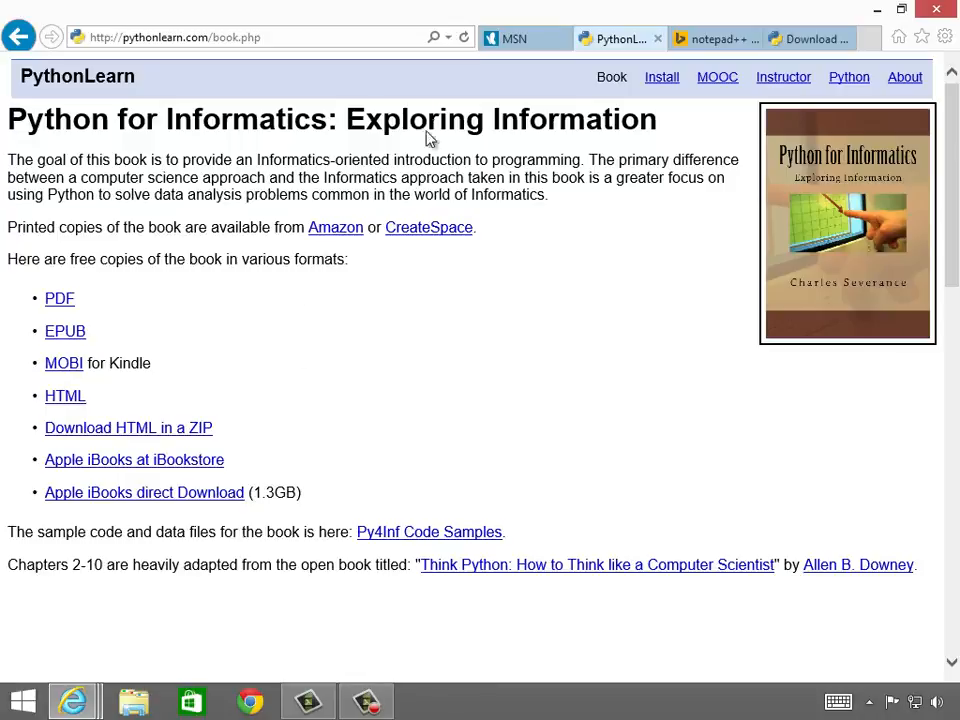
pyautogui.moveTo(776, 206)
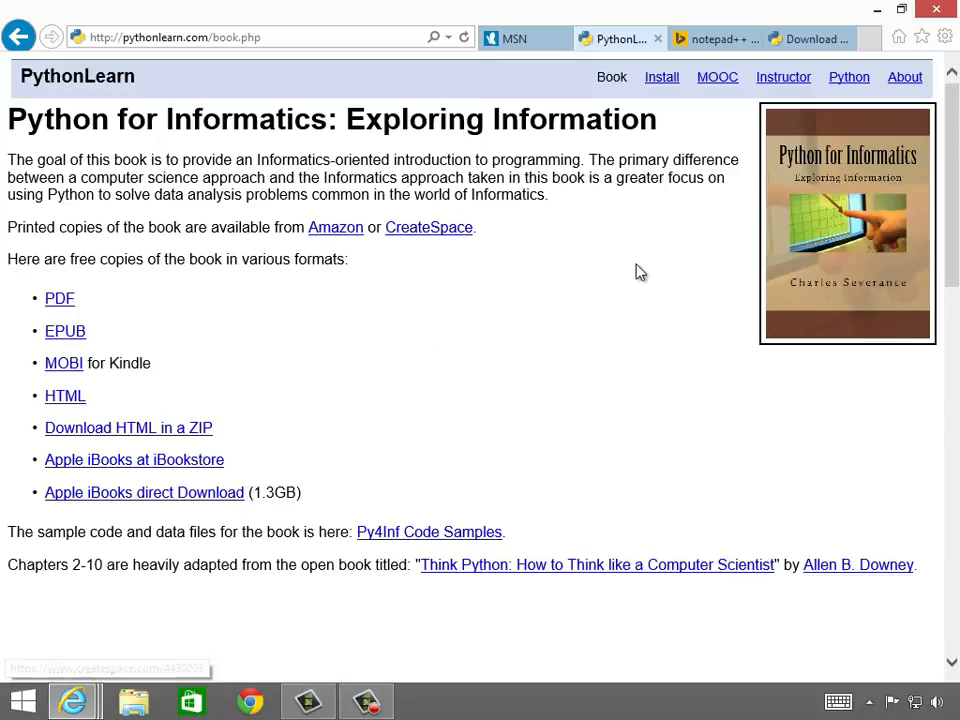
pyautogui.moveTo(540, 376)
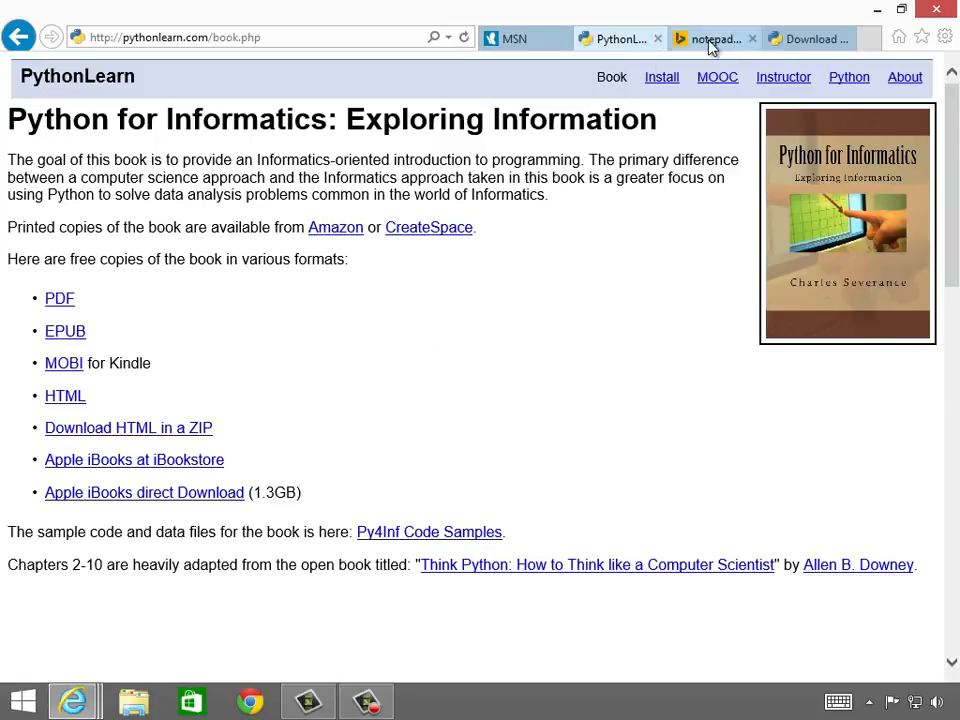
# - Reach the official Notepad++ website from the search results
pyautogui.click(712, 38)
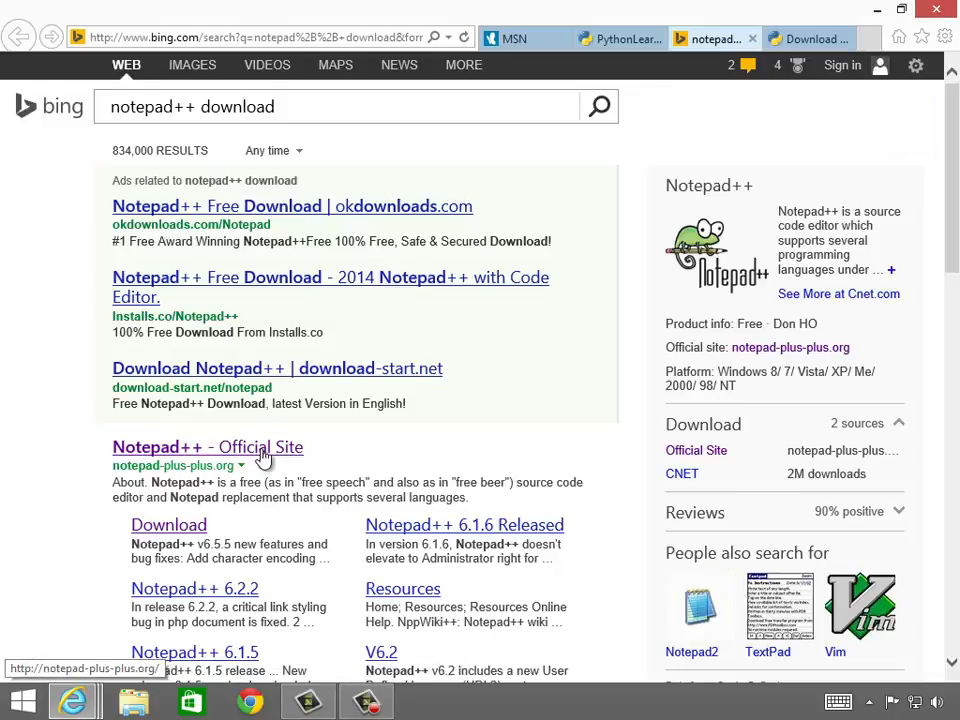
pyautogui.click(208, 448)
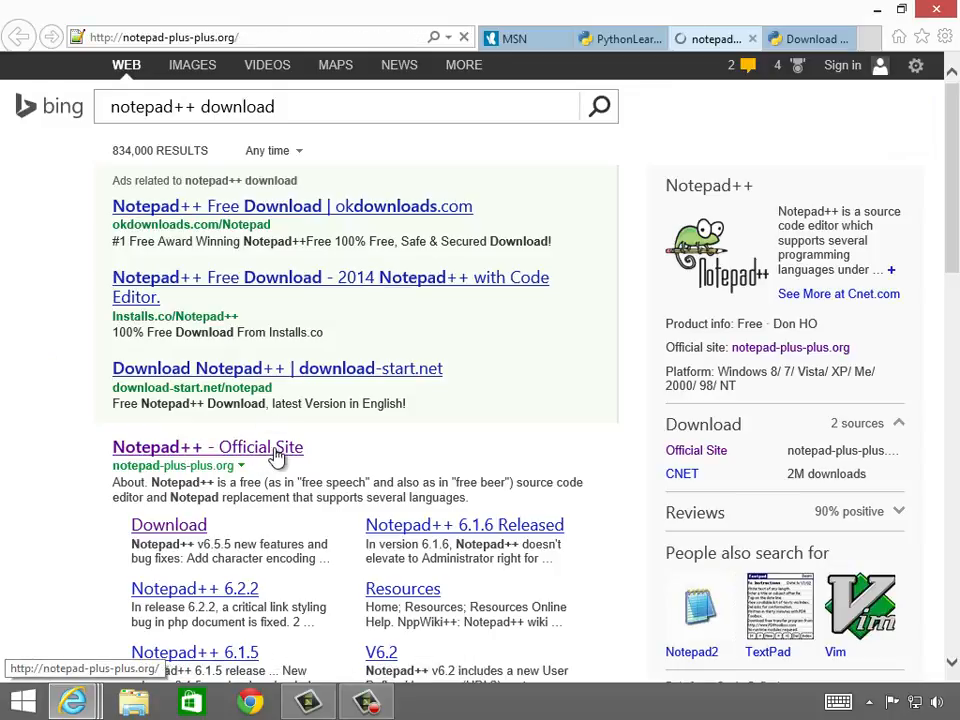
pyautogui.click(208, 448)
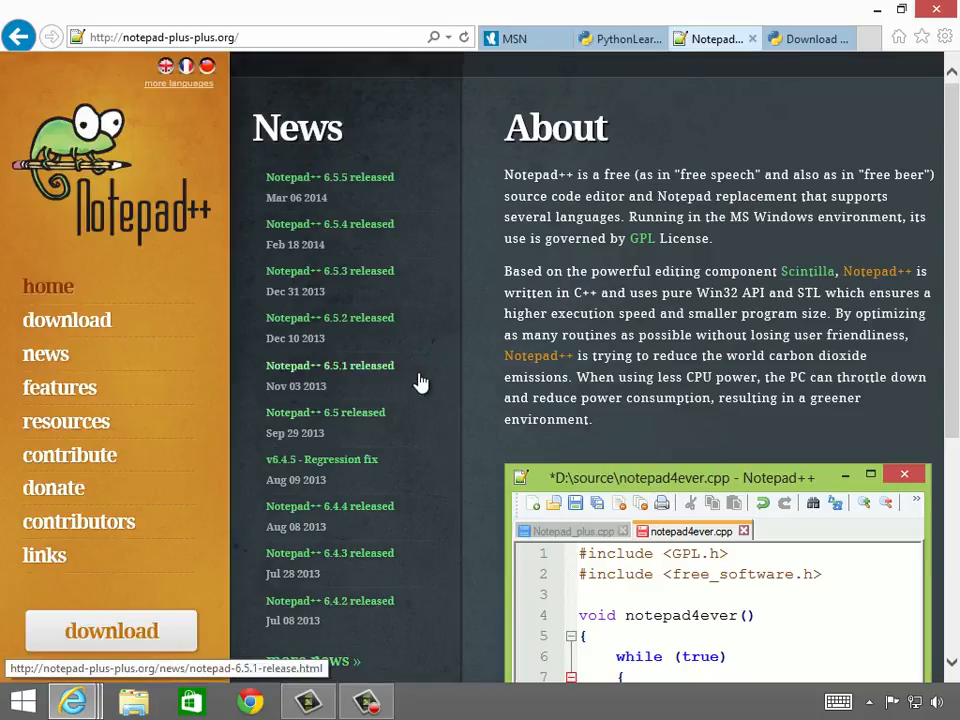
pyautogui.scroll(-3)
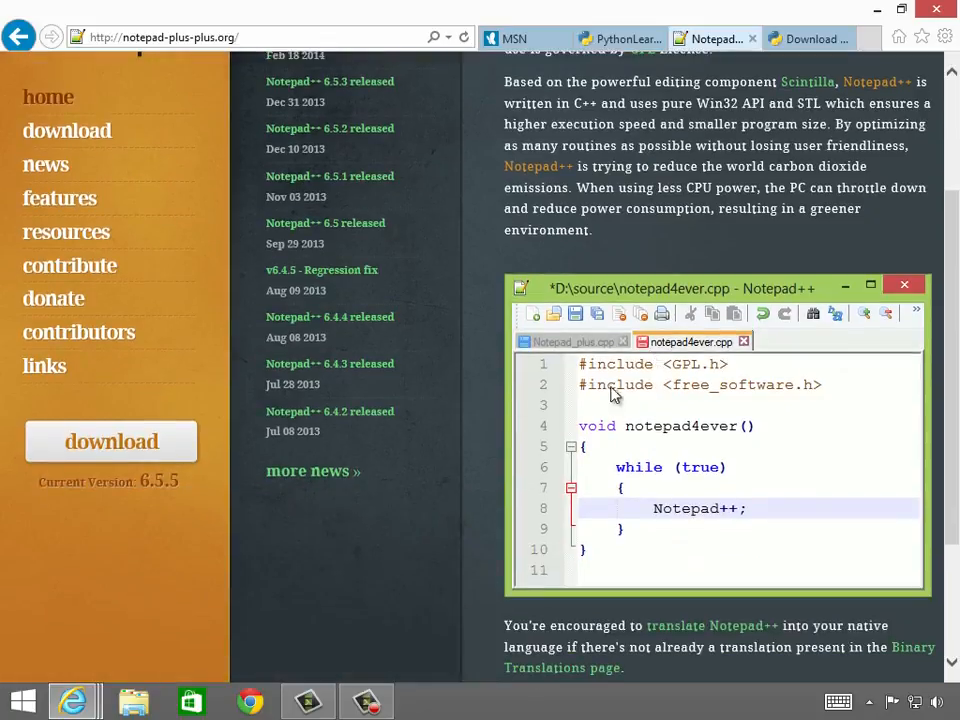
pyautogui.moveTo(612, 392)
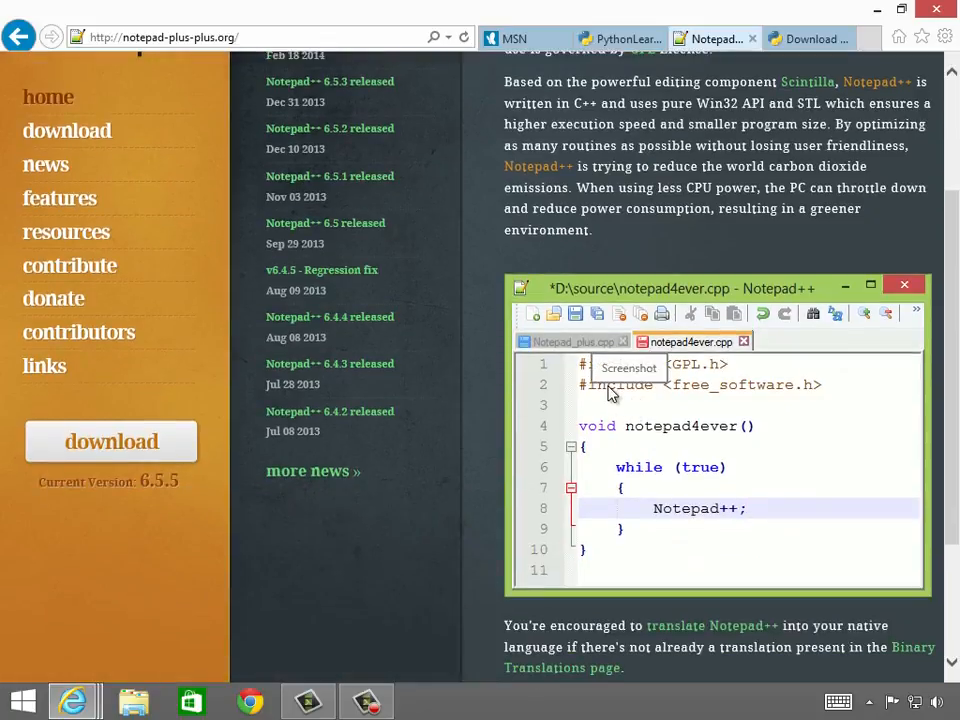
pyautogui.moveTo(590, 330)
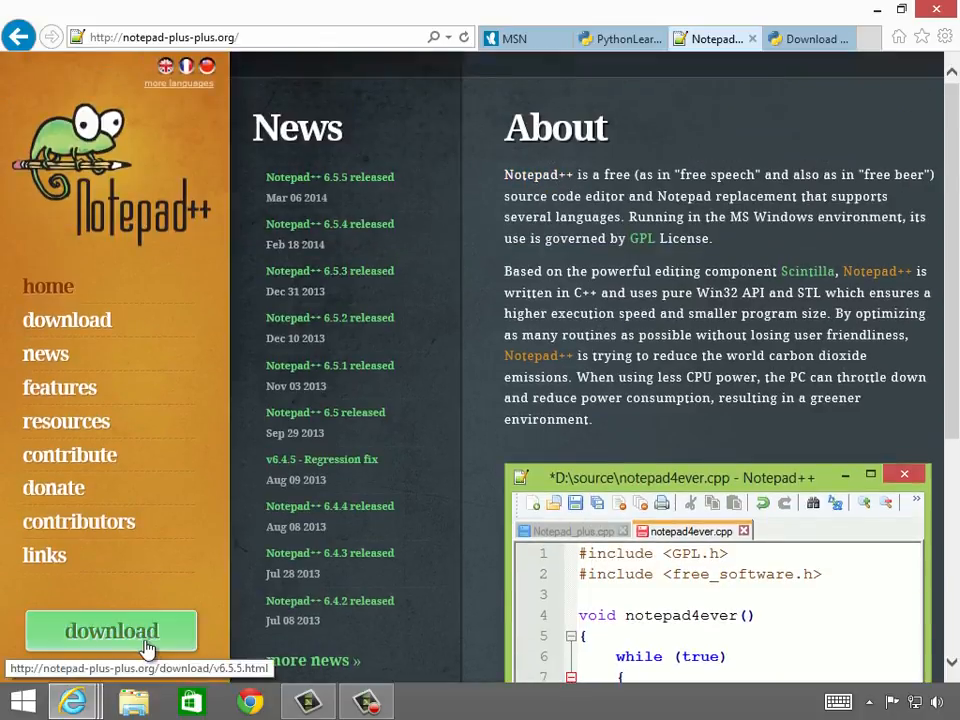
# - Start downloading the Notepad++ 6.5.5 installer from the download page
pyautogui.click(110, 630)
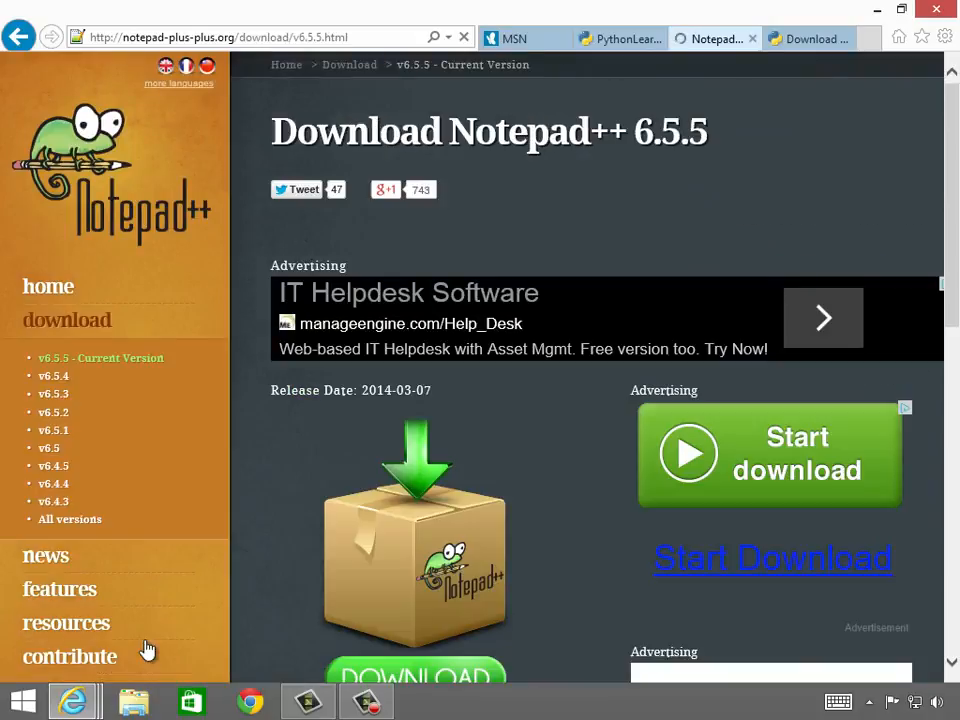
pyautogui.scroll(-3)
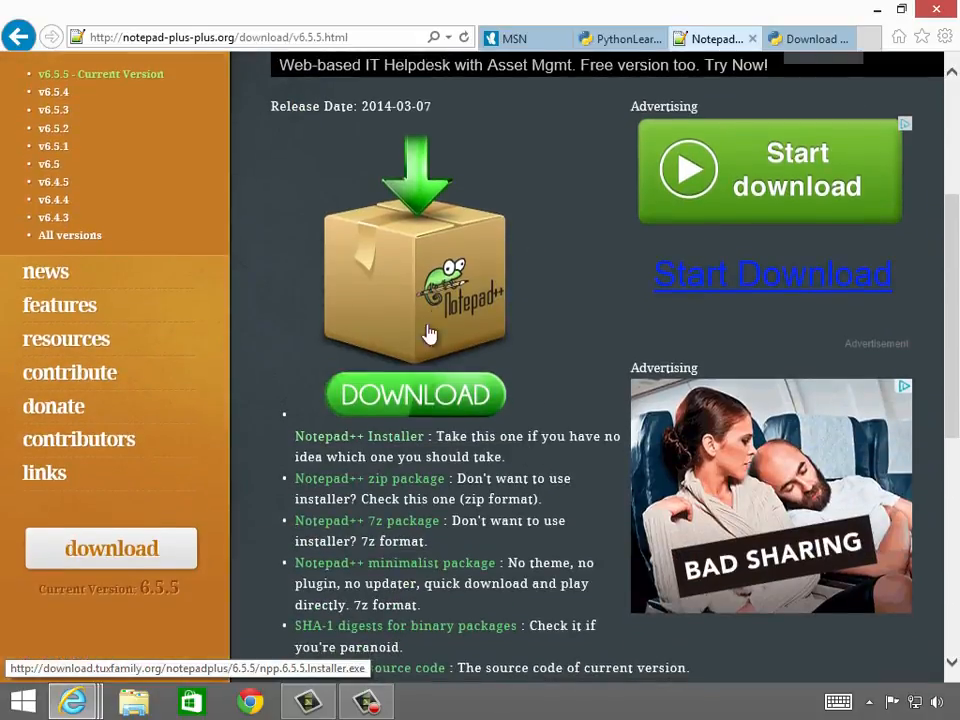
pyautogui.click(416, 394)
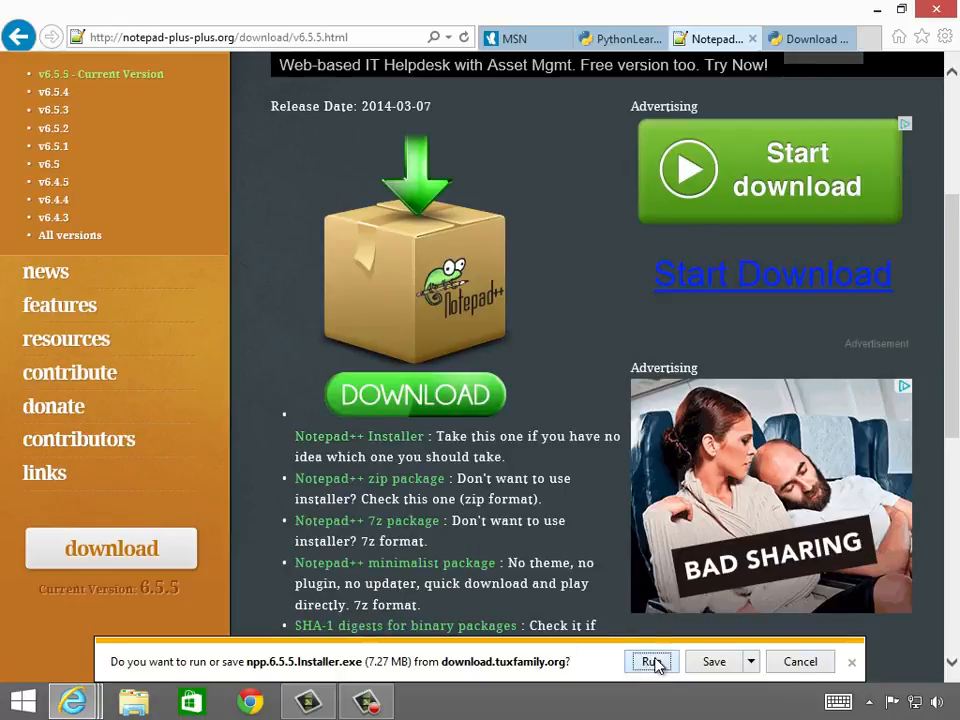
# - Run the Notepad++ 6.5.5 installer in English with default components through to Finish
pyautogui.click(652, 660)
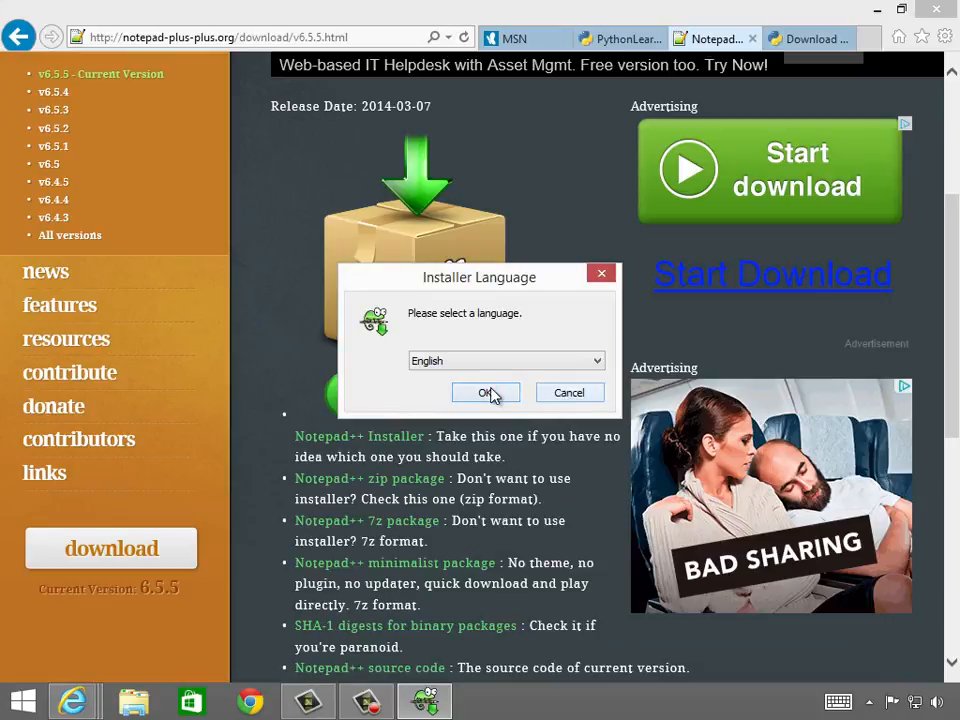
pyautogui.click(486, 392)
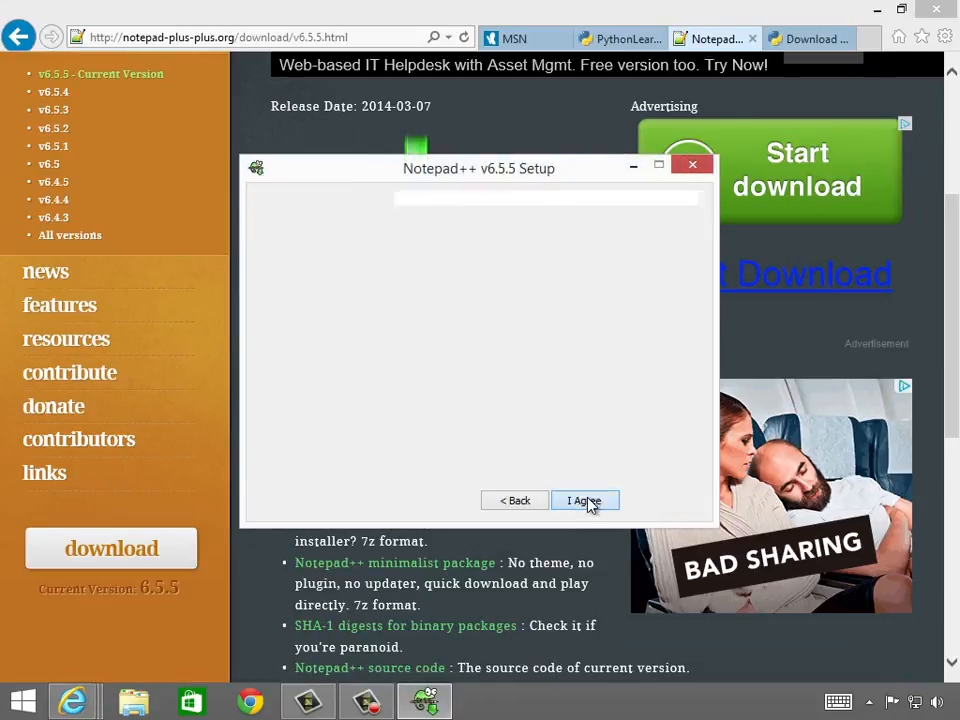
pyautogui.click(584, 500)
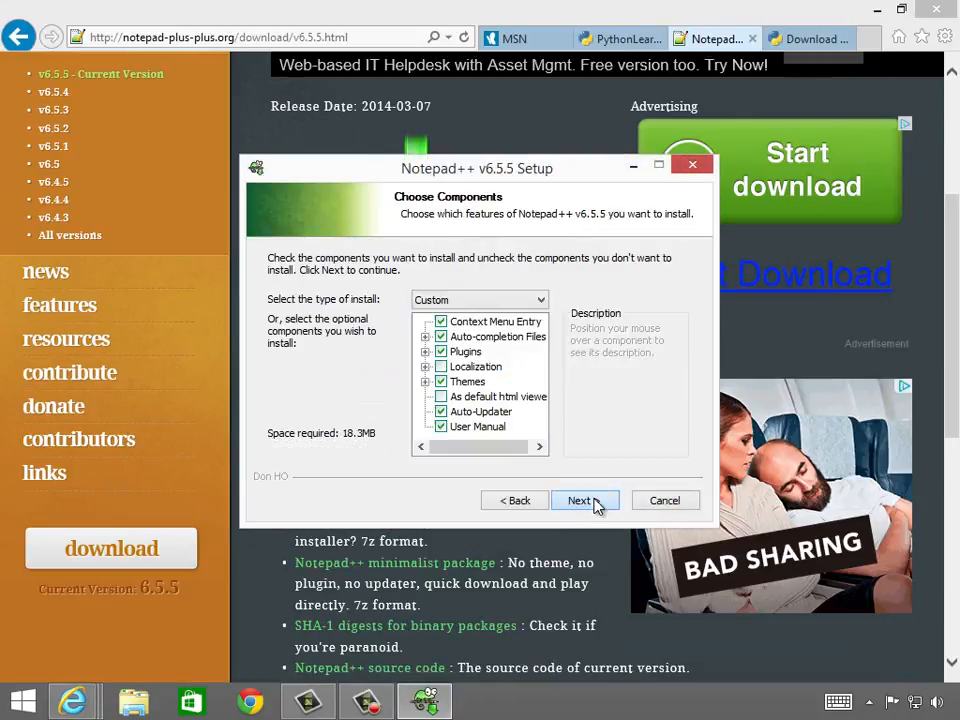
pyautogui.click(580, 500)
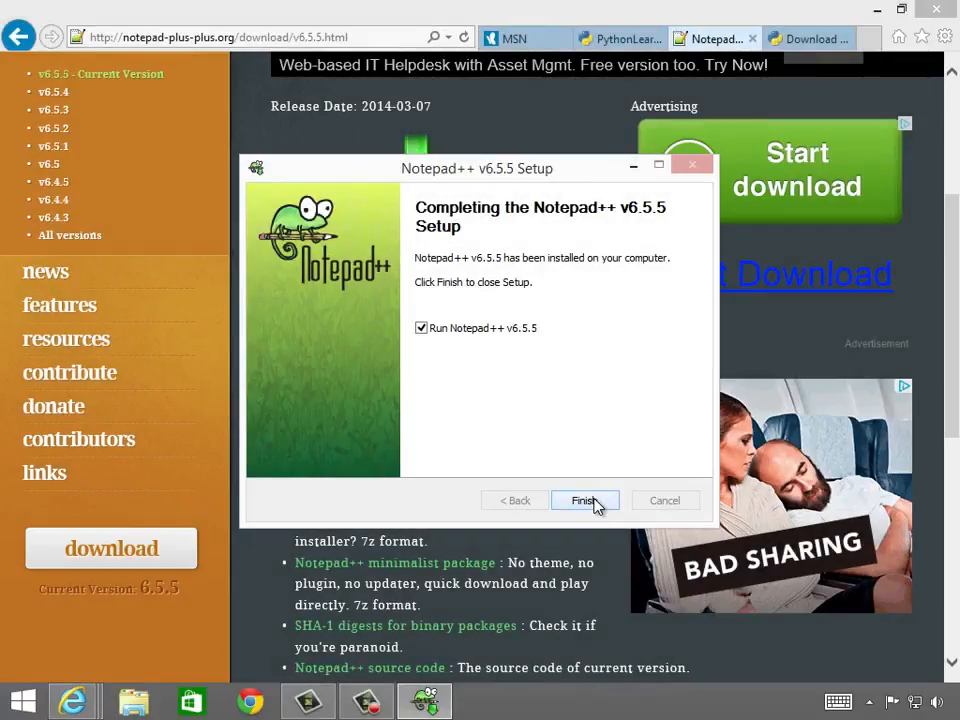
pyautogui.click(420, 328)
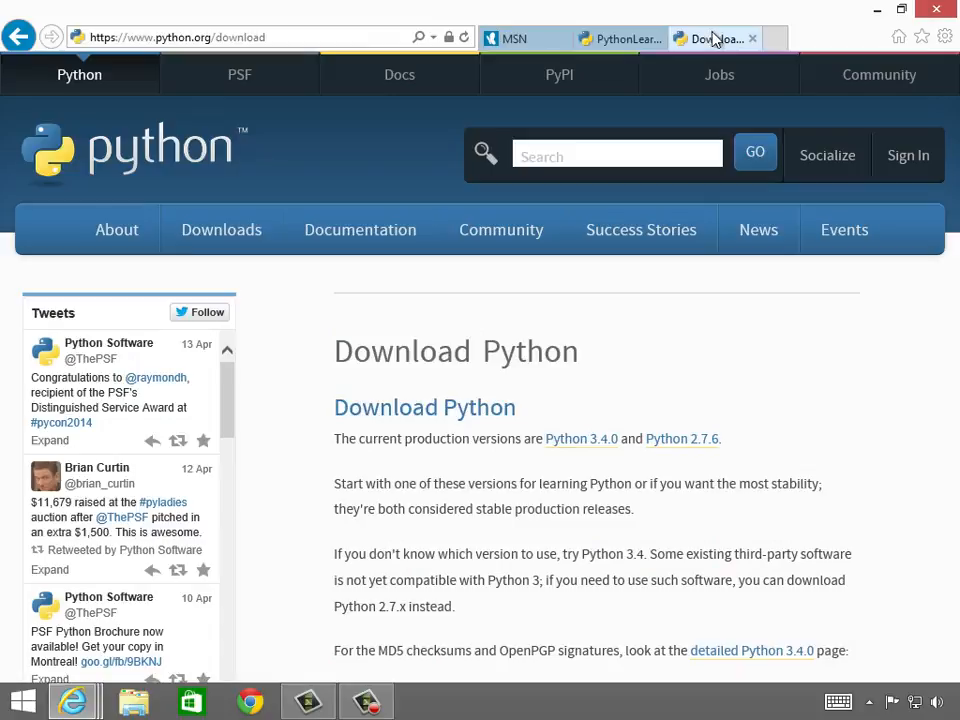
# - Scroll the Python download page to the Python 2.7.6 Windows installer list
pyautogui.click(710, 38)
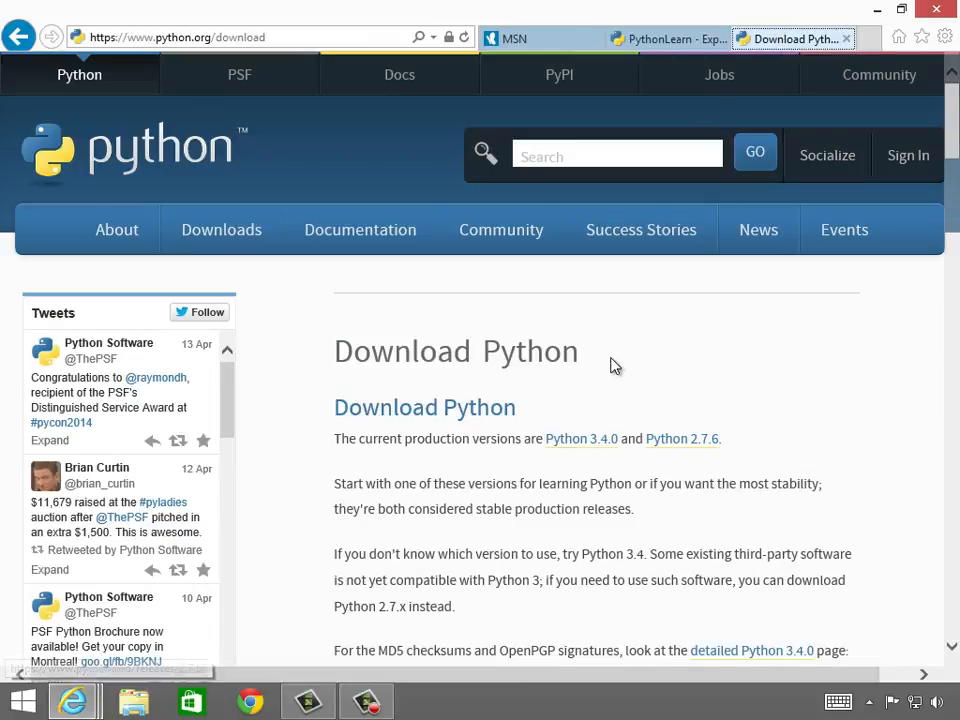
pyautogui.moveTo(682, 438)
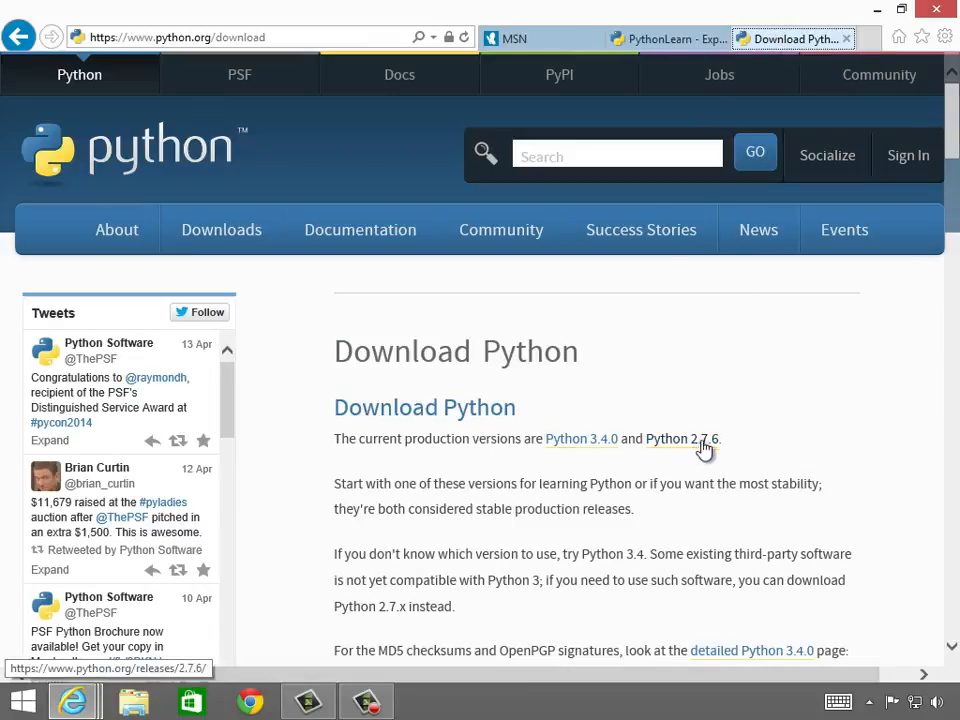
pyautogui.moveTo(600, 446)
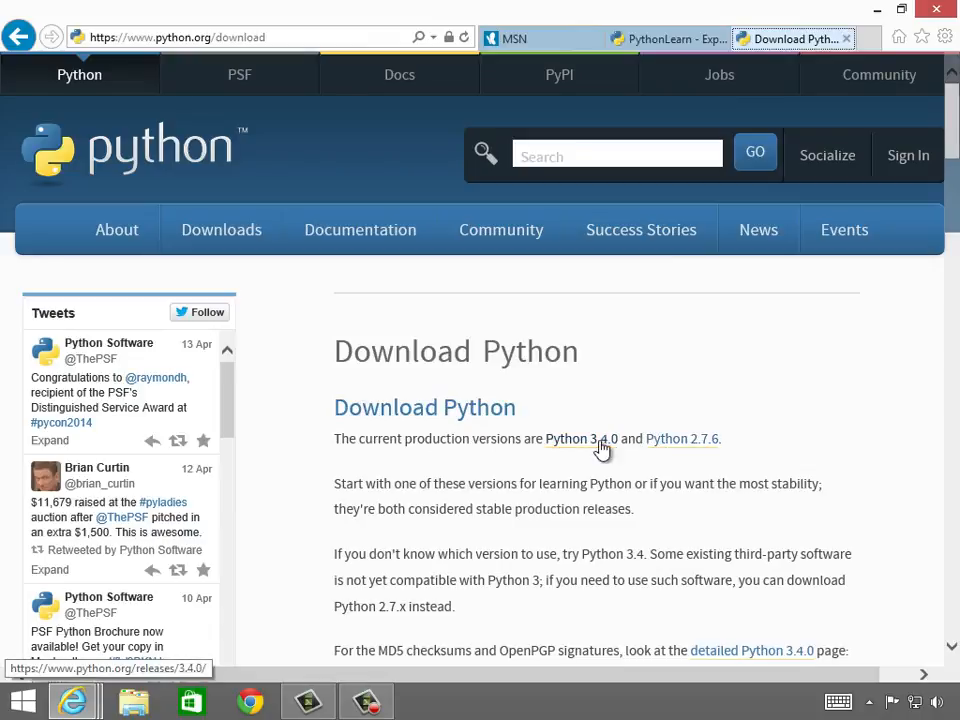
pyautogui.moveTo(924, 284)
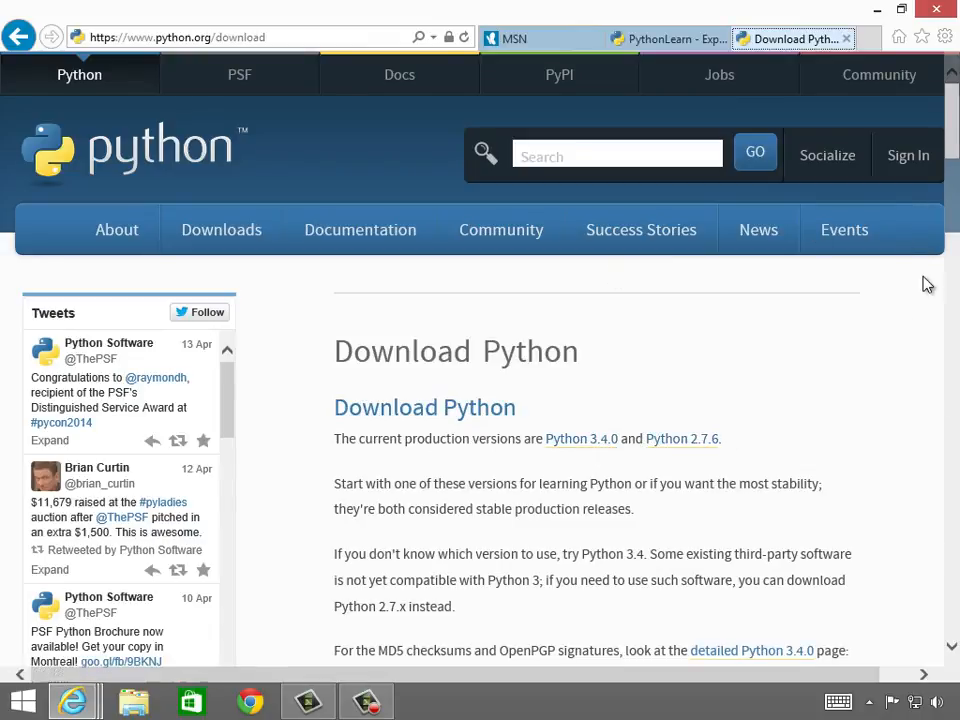
pyautogui.scroll(-3)
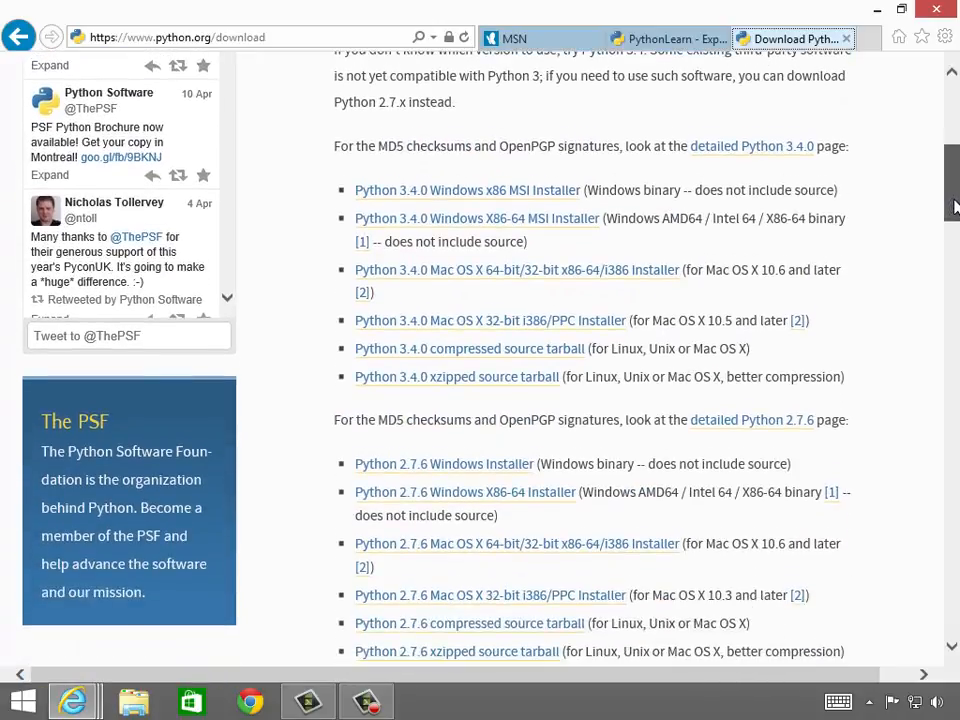
pyautogui.scroll(-3)
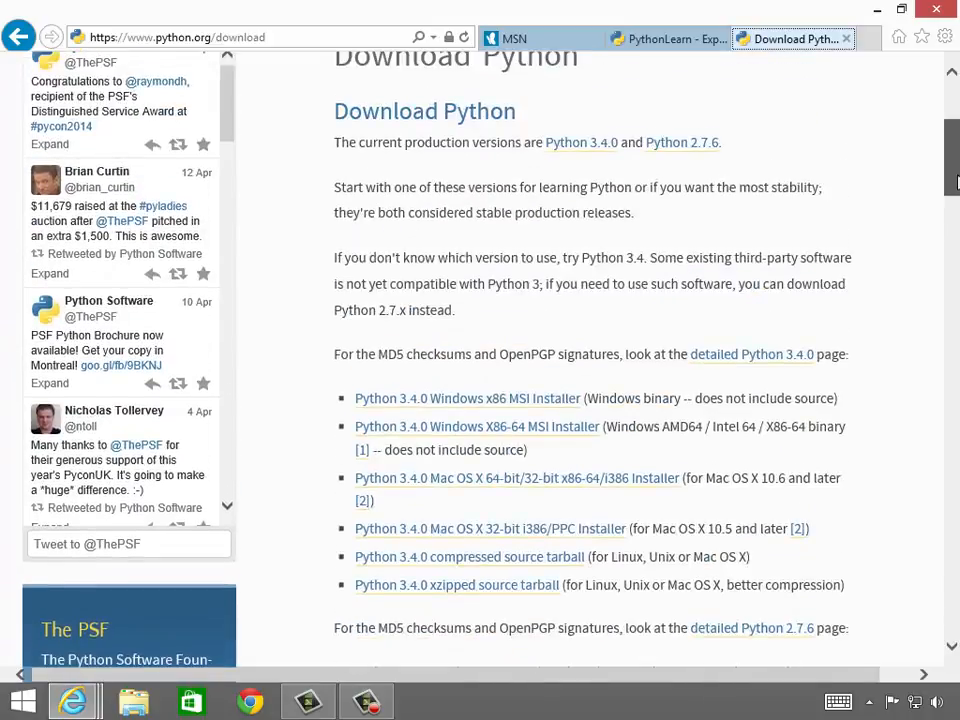
pyautogui.scroll(-3)
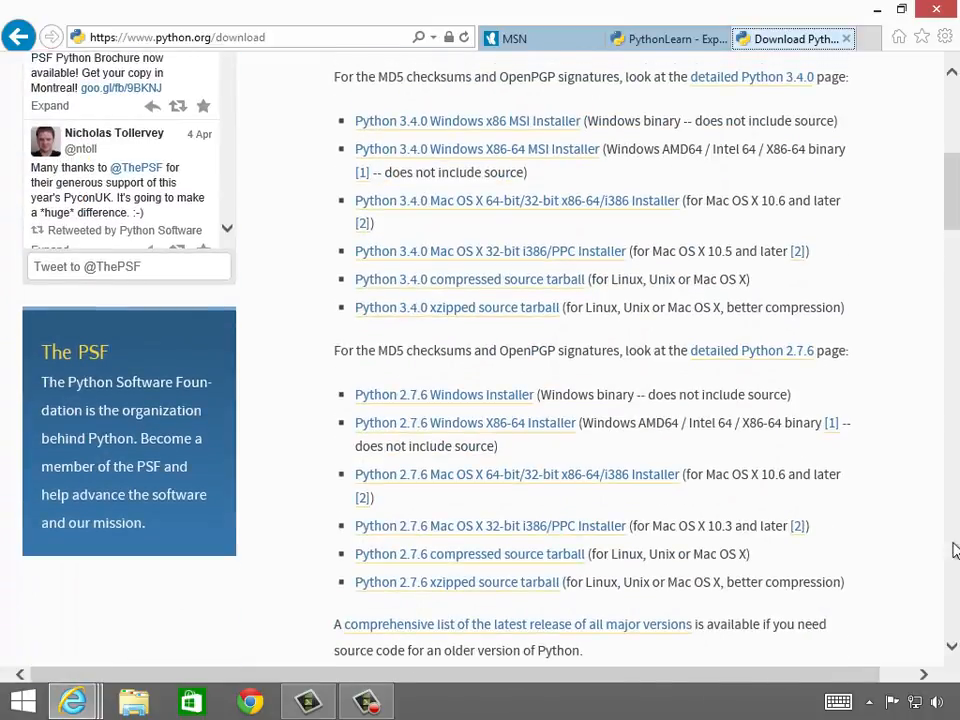
pyautogui.moveTo(444, 394)
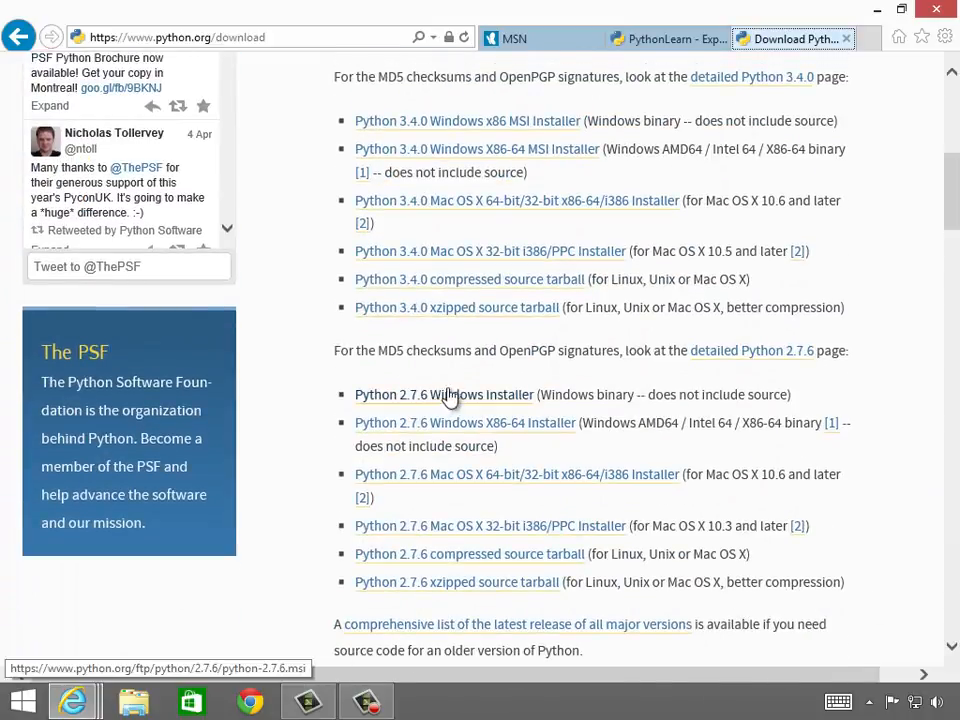
pyautogui.moveTo(508, 422)
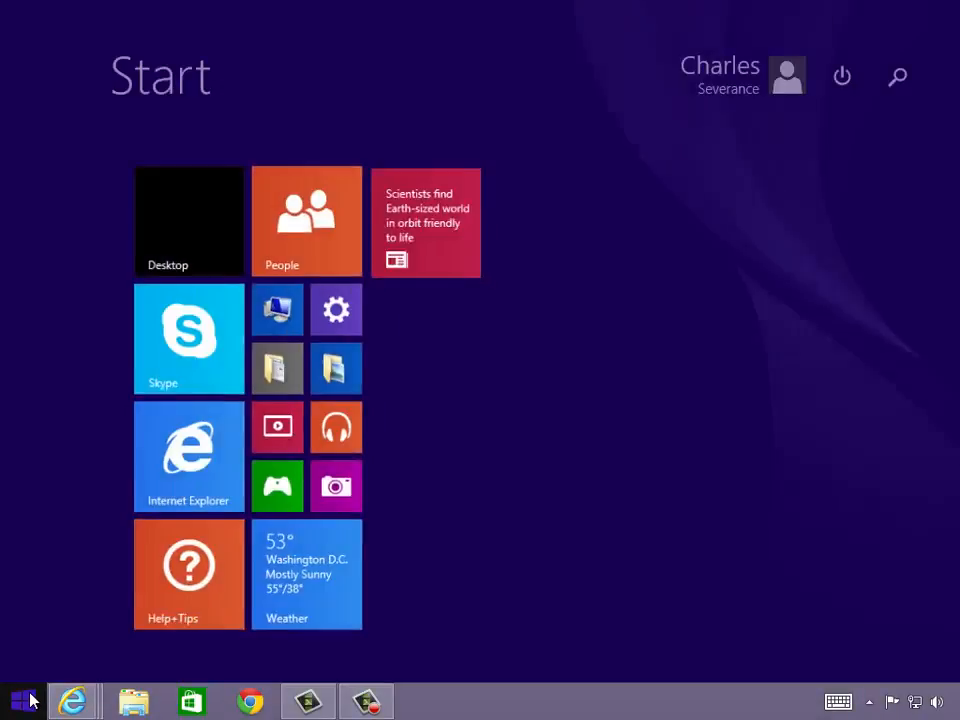
# - Check PC info for a 64-bit system type, then return to the browser
pyautogui.write('pc in')
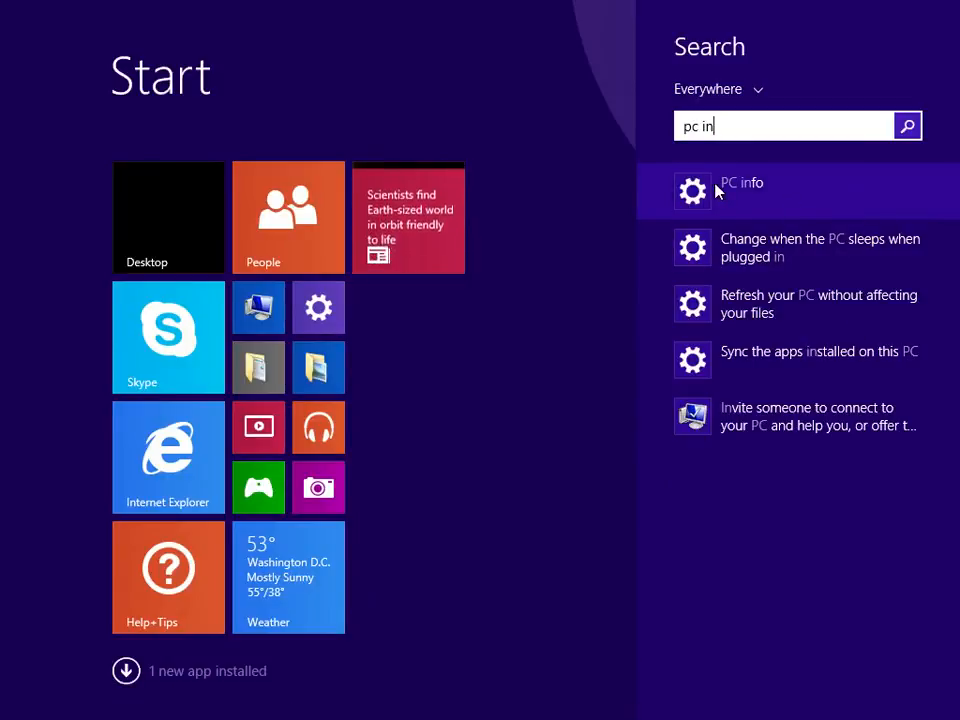
pyautogui.click(742, 184)
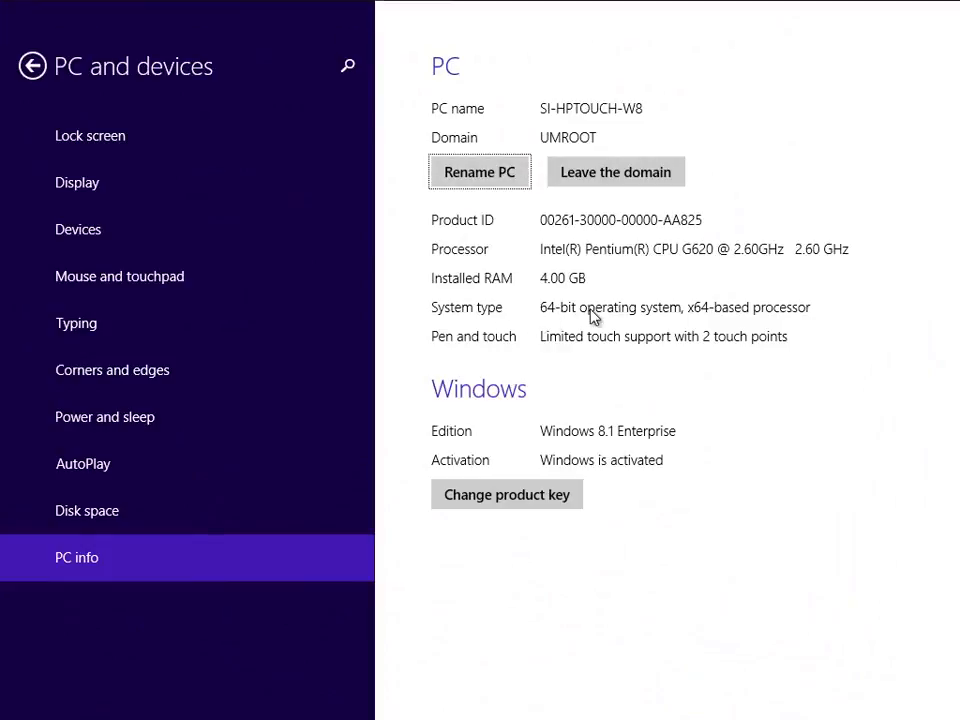
pyautogui.moveTo(688, 314)
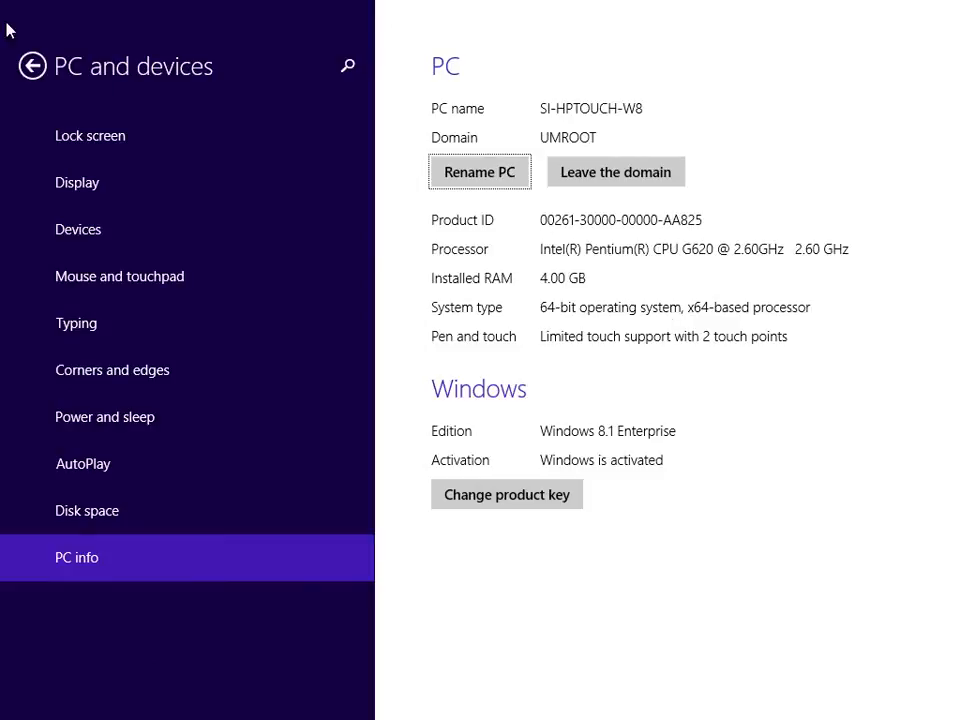
pyautogui.click(32, 64)
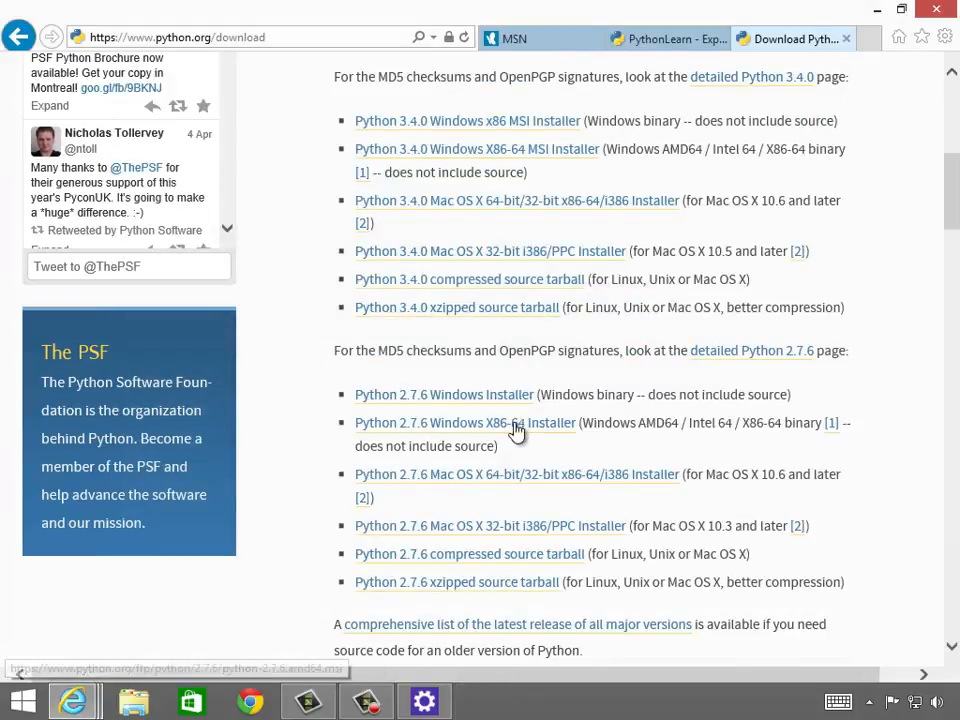
# - Download and launch the 64-bit Python 2.7.6 Windows installer for all users
pyautogui.click(464, 422)
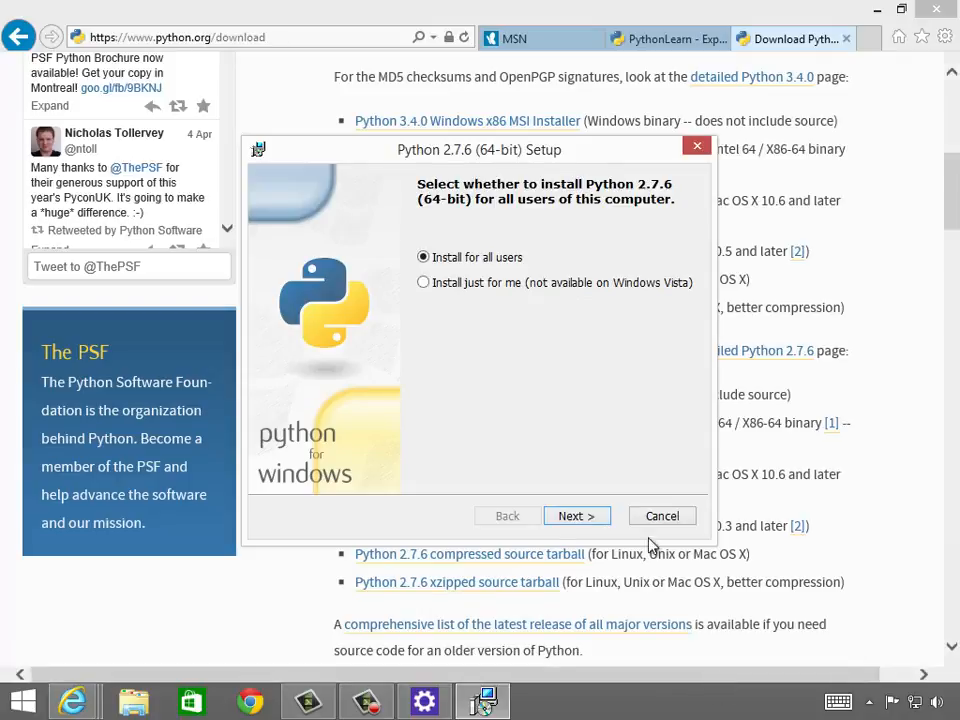
pyautogui.click(576, 516)
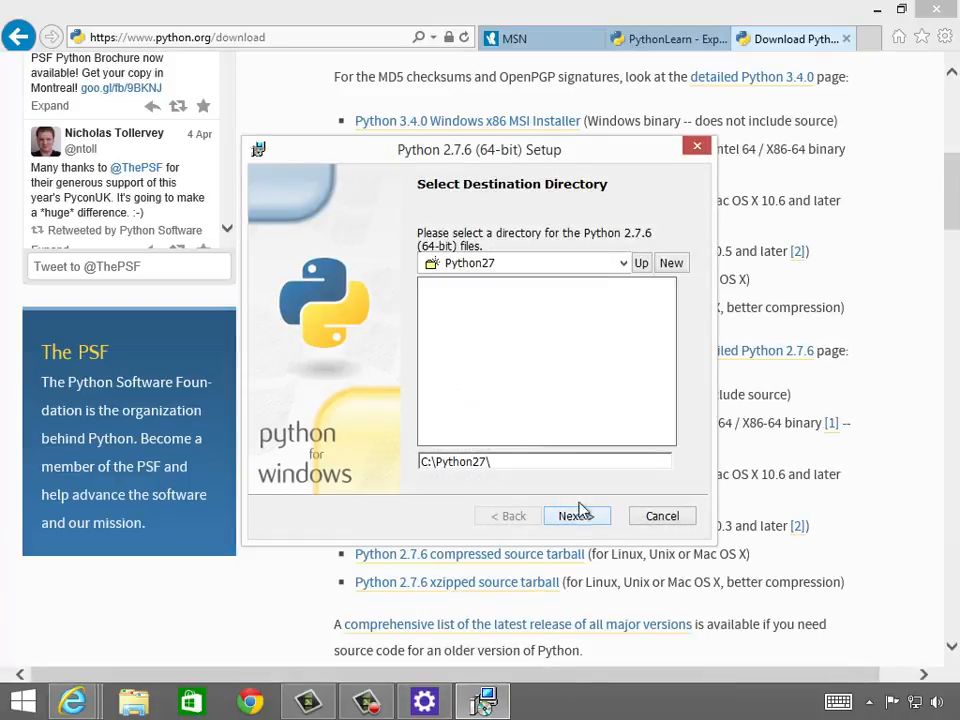
pyautogui.click(624, 264)
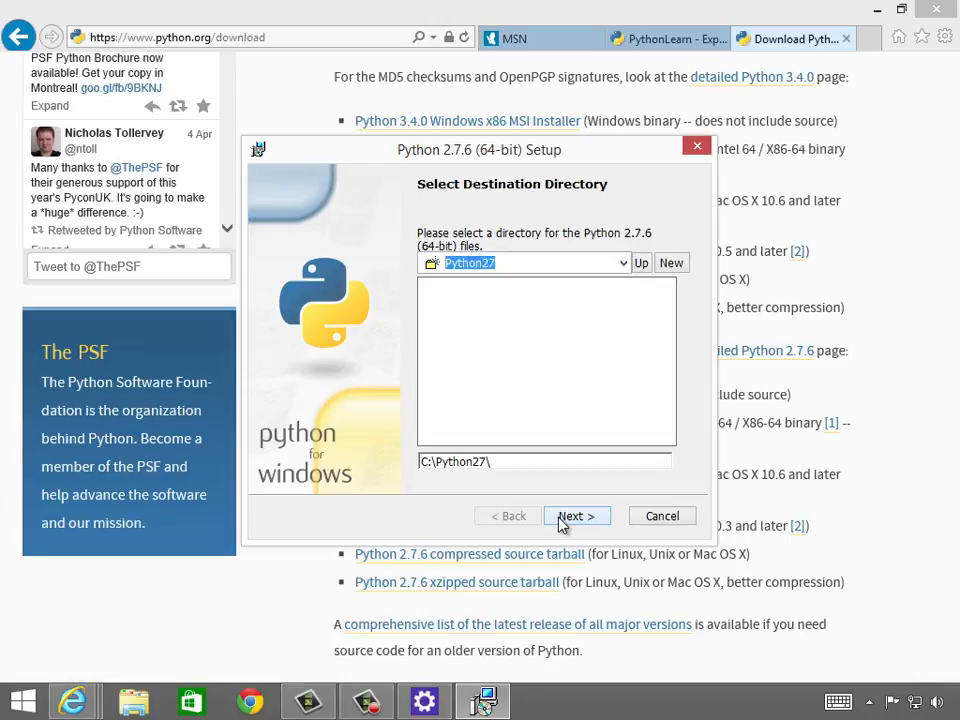
# - Install Python 2.7.6 into C:\Python27 with default features and close the finished setup
pyautogui.click(576, 516)
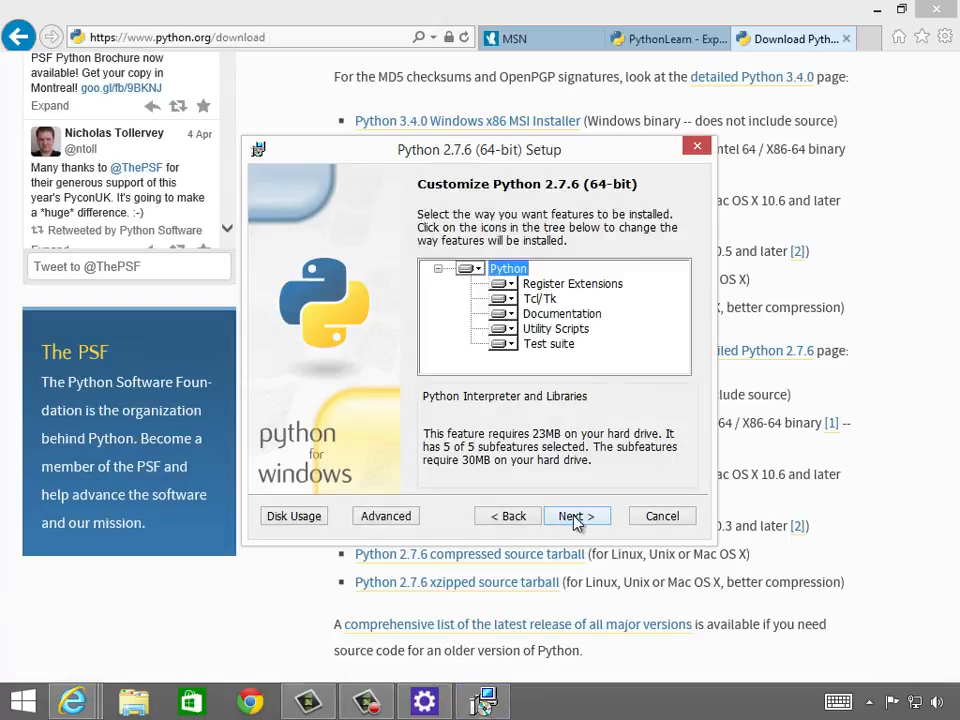
pyautogui.click(576, 516)
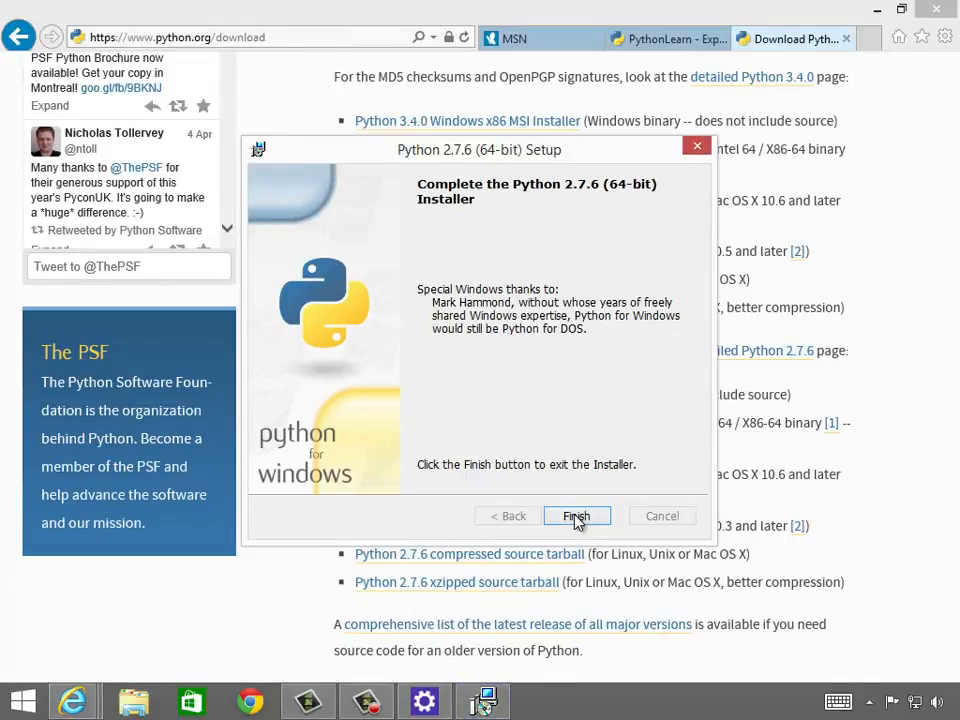
pyautogui.click(576, 516)
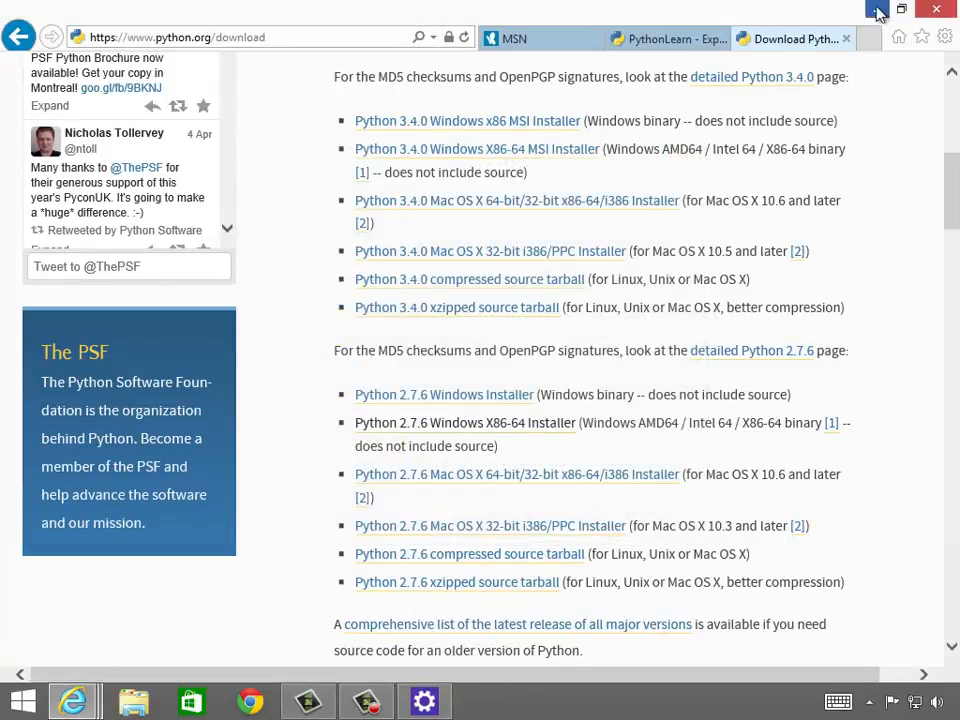
# - Reveal the desktop and launch Notepad++ with a blank new document
pyautogui.click(936, 8)
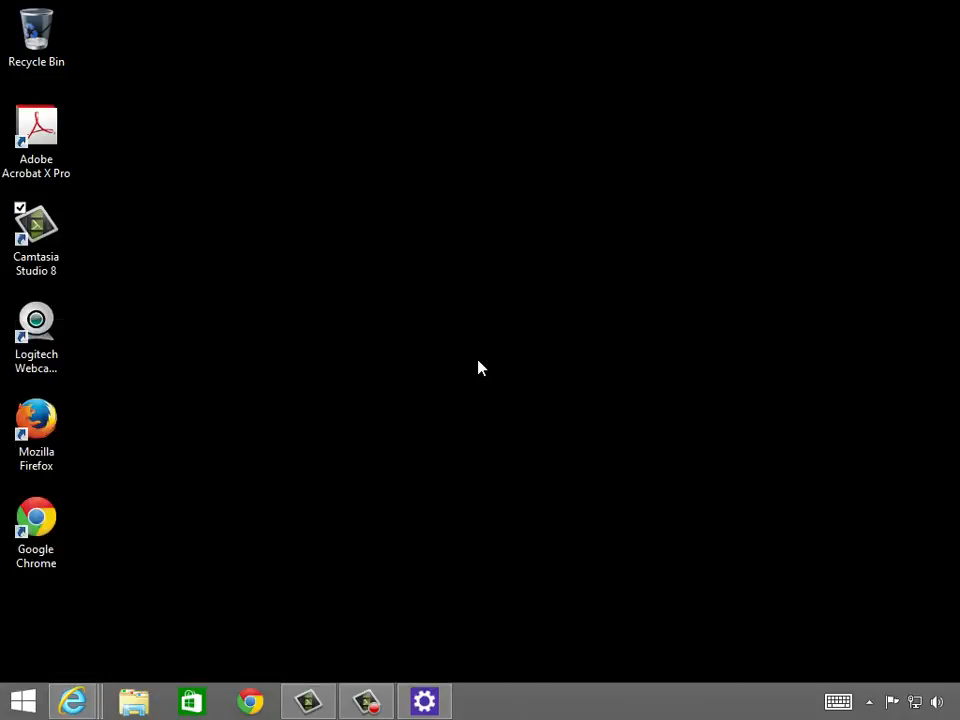
pyautogui.moveTo(300, 352)
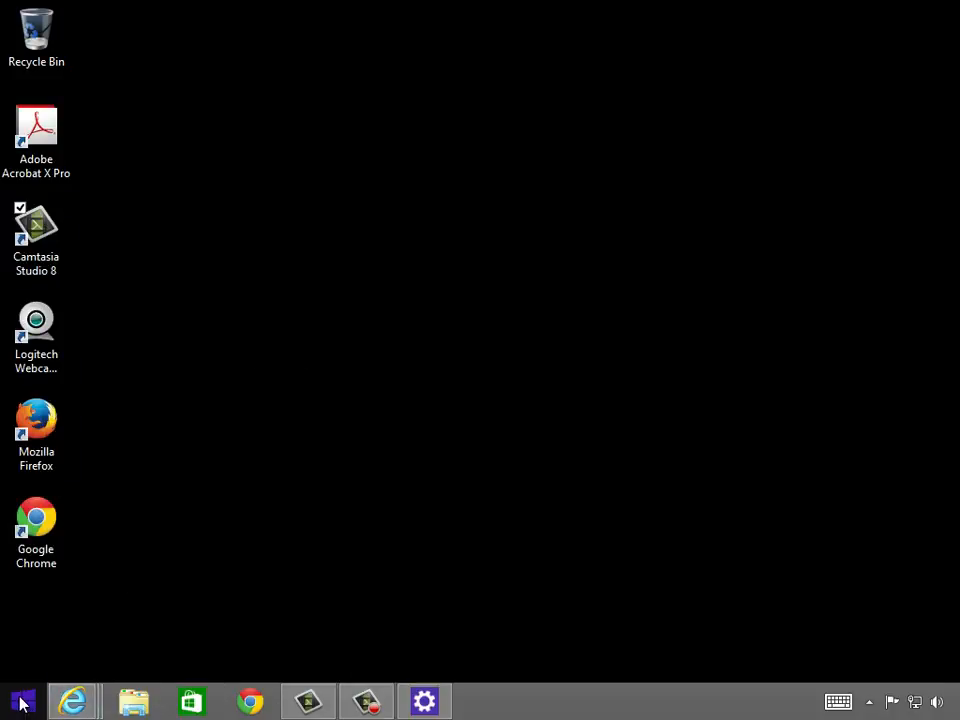
pyautogui.click(18, 700)
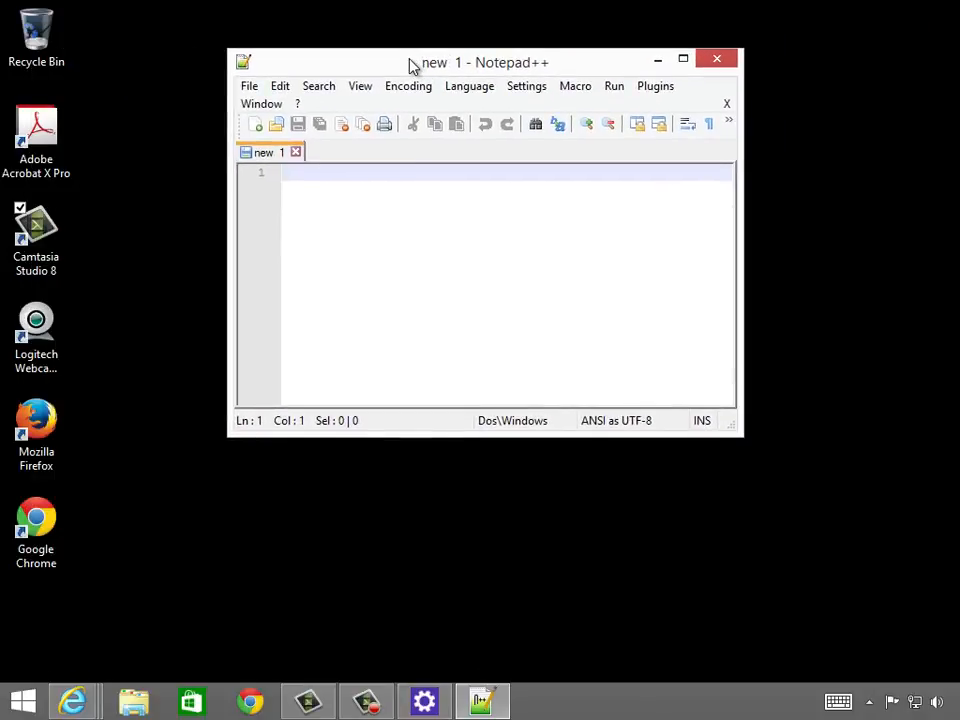
# - Write the line print "hello world" on line 1 of the new document
pyautogui.write('print "')
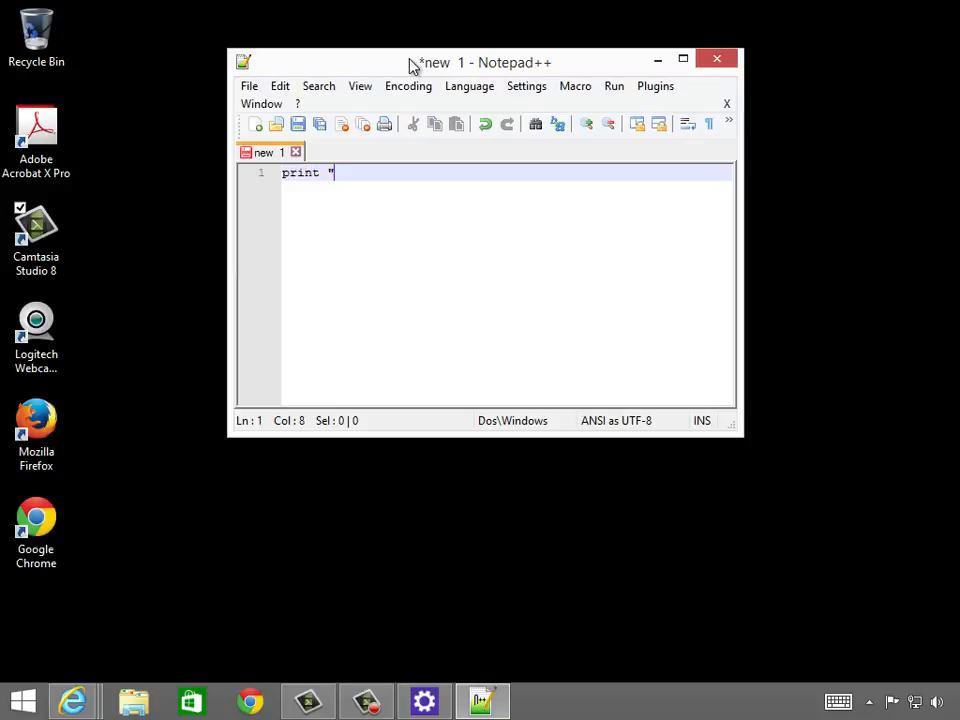
pyautogui.write('hello world')
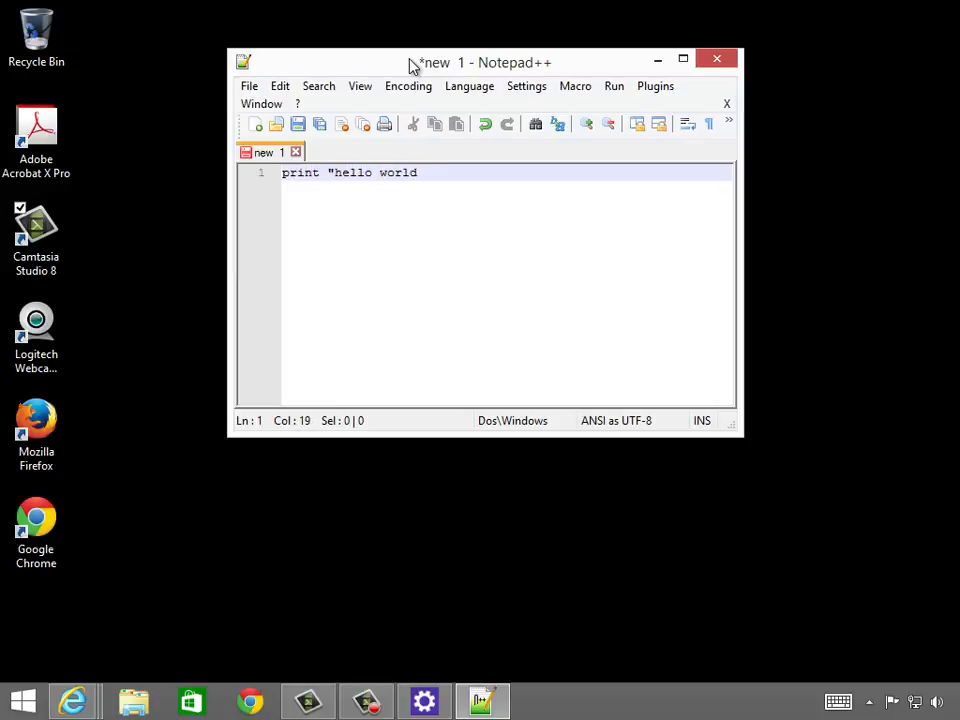
pyautogui.write('"')
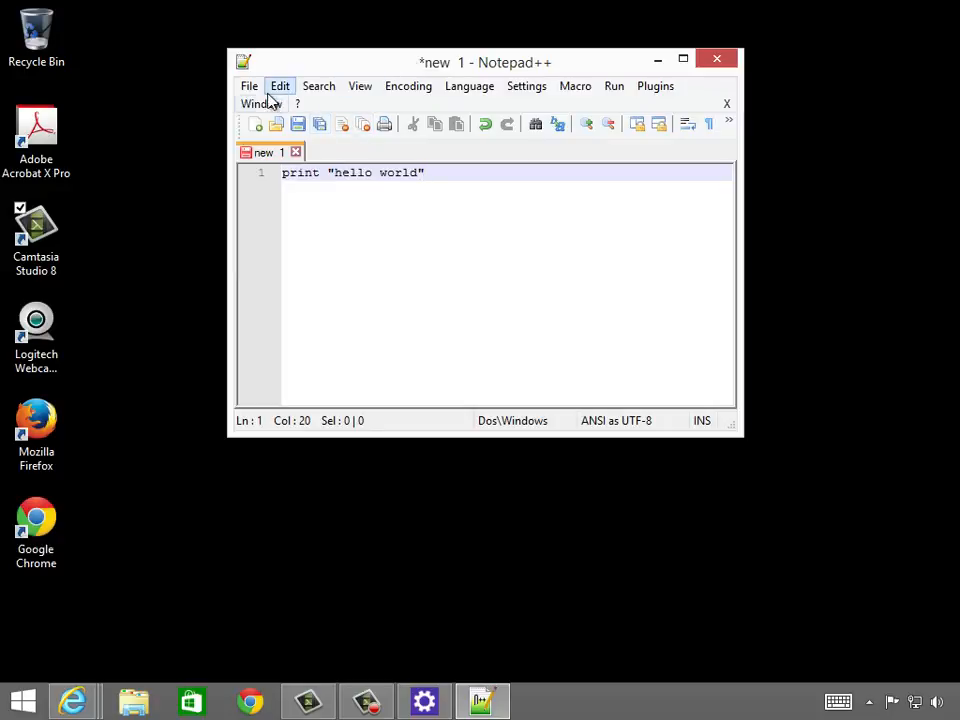
pyautogui.click(250, 84)
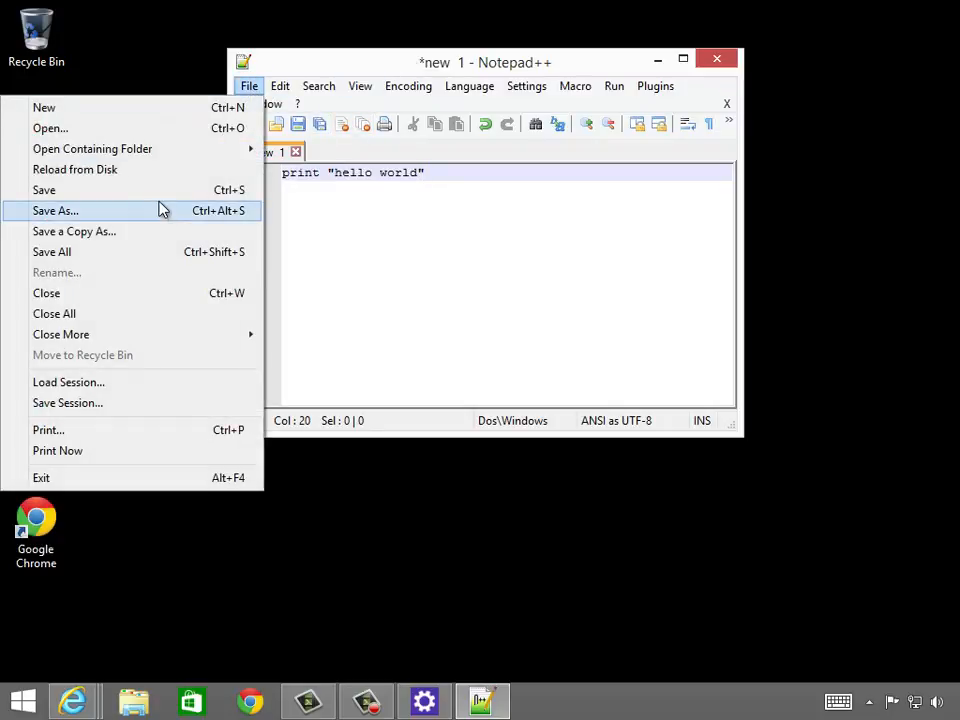
# - Save the script as firstprog.py in a new learn folder on the Desktop
pyautogui.click(56, 210)
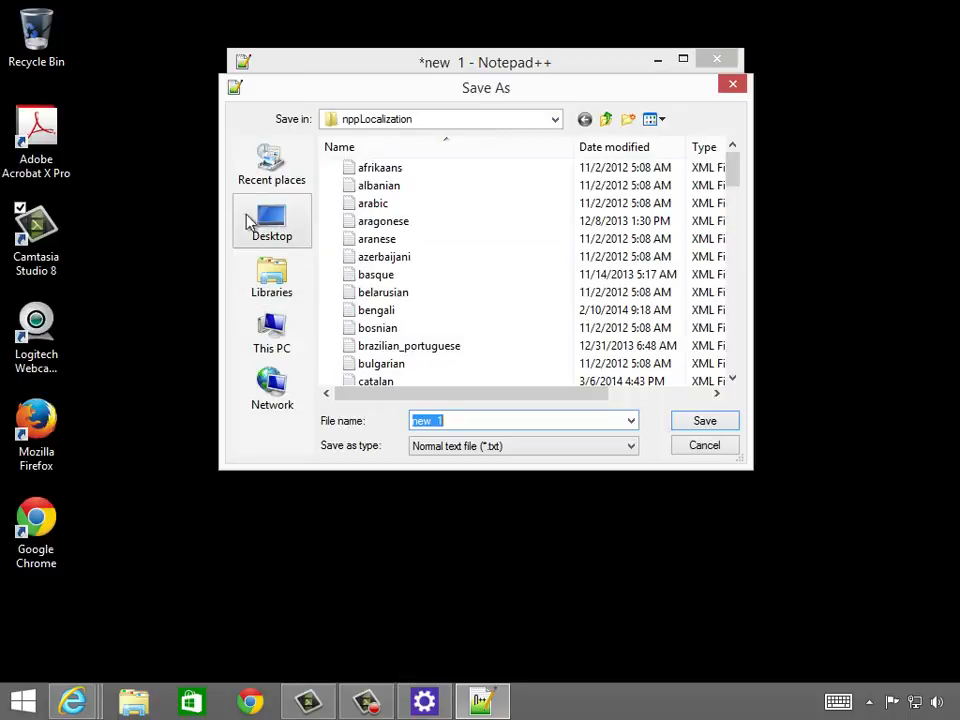
pyautogui.click(272, 220)
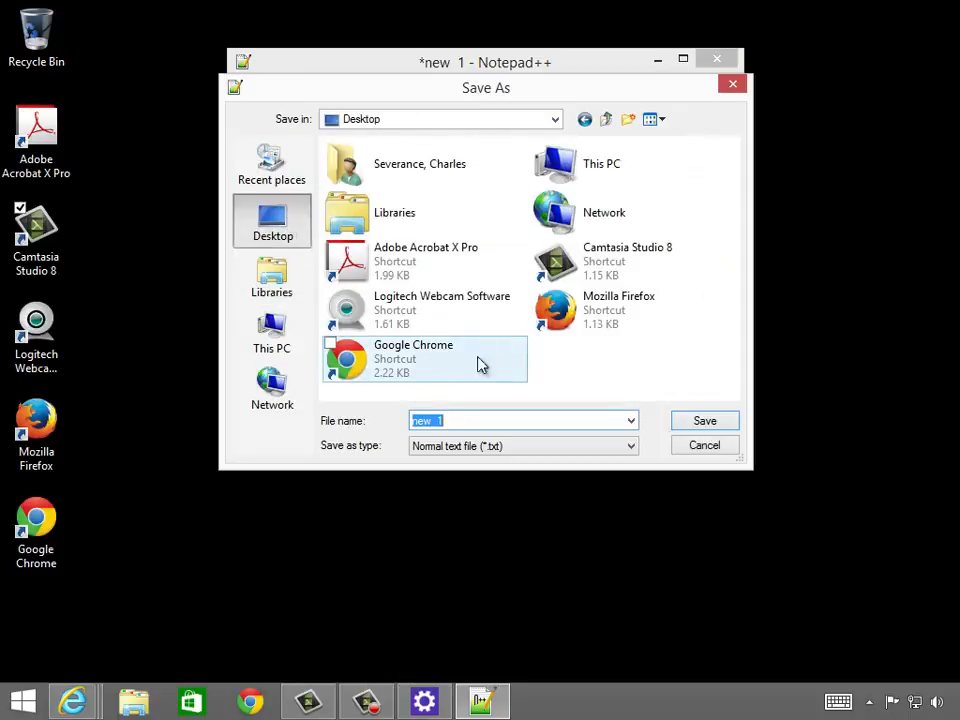
pyautogui.moveTo(624, 436)
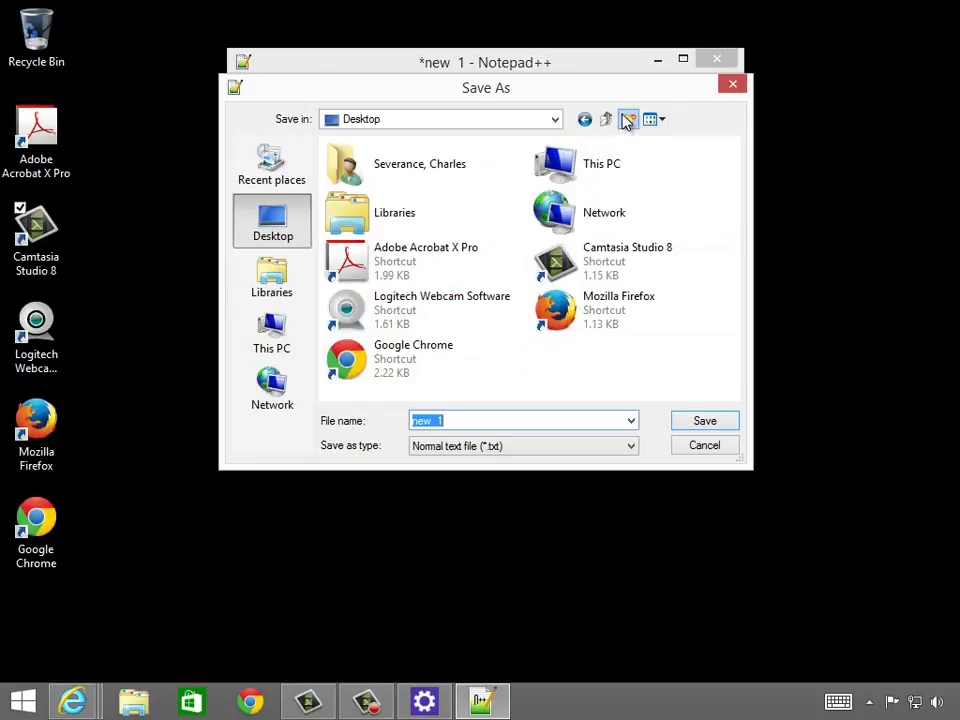
pyautogui.click(628, 120)
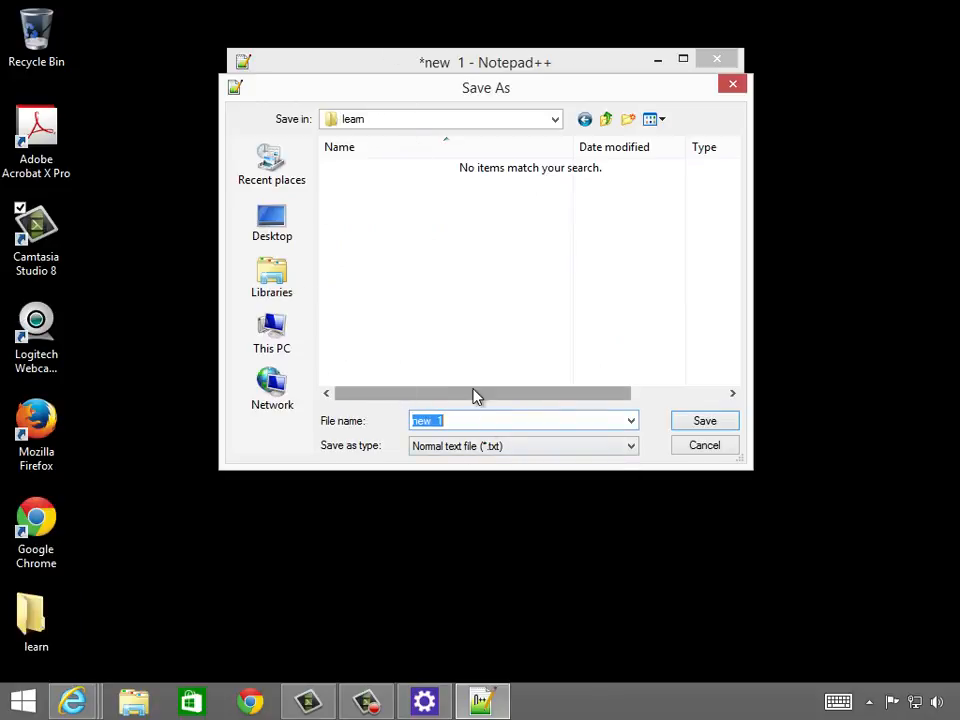
pyautogui.write('firstprog.p')
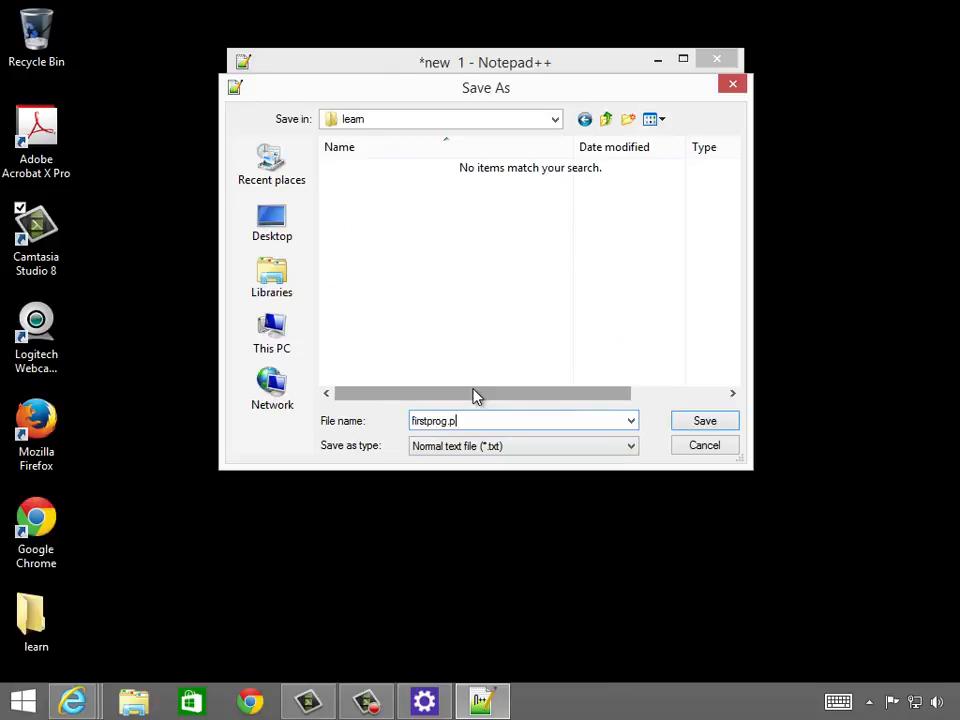
pyautogui.click(704, 420)
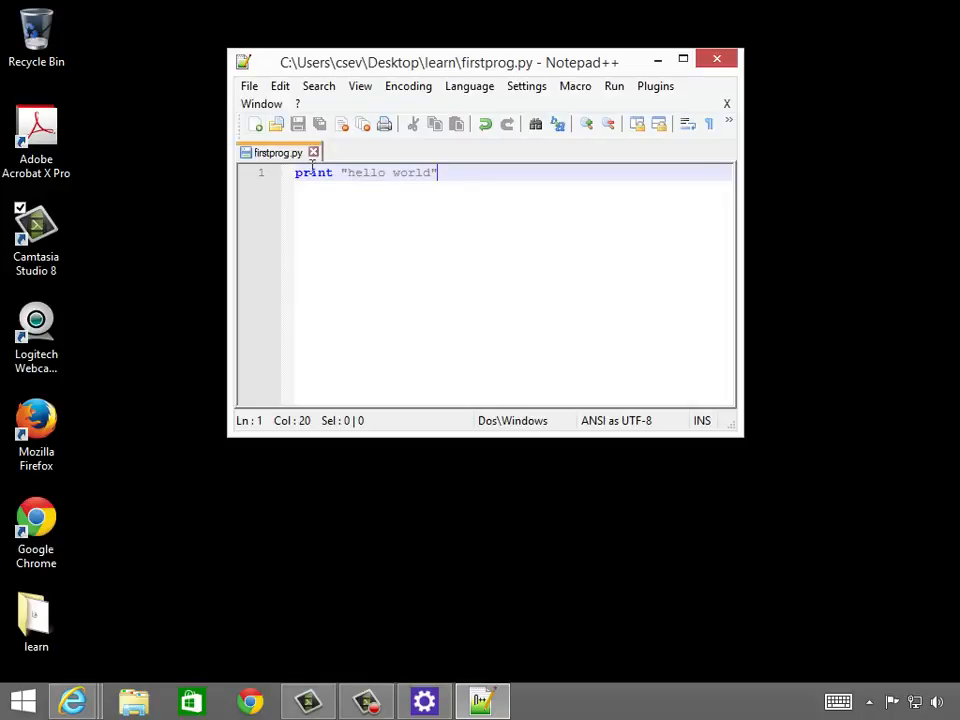
pyautogui.moveTo(280, 152)
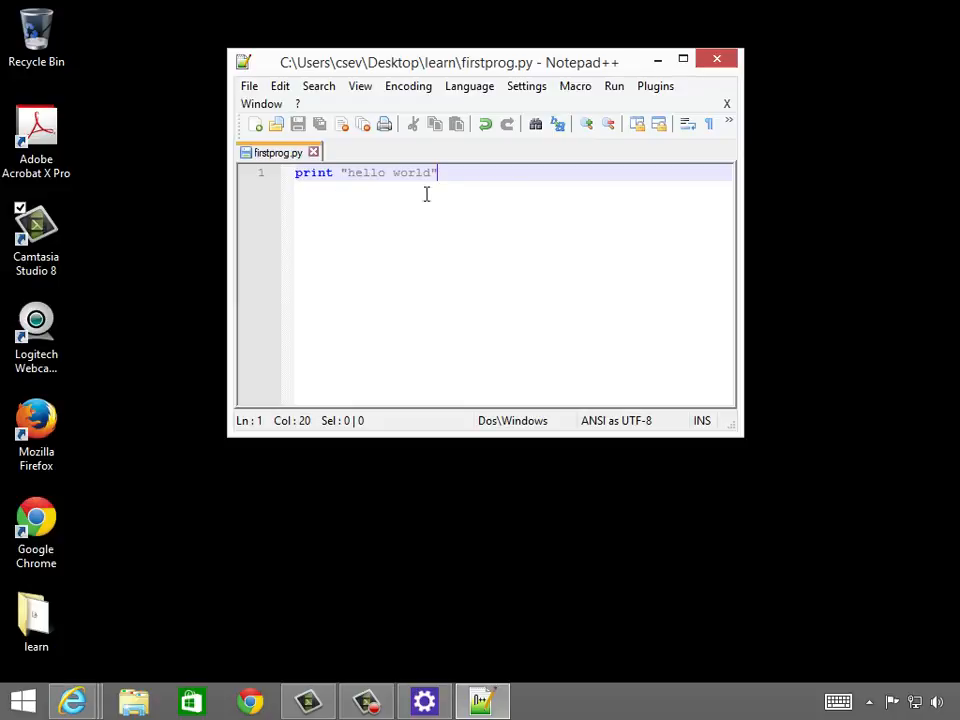
pyautogui.moveTo(372, 200)
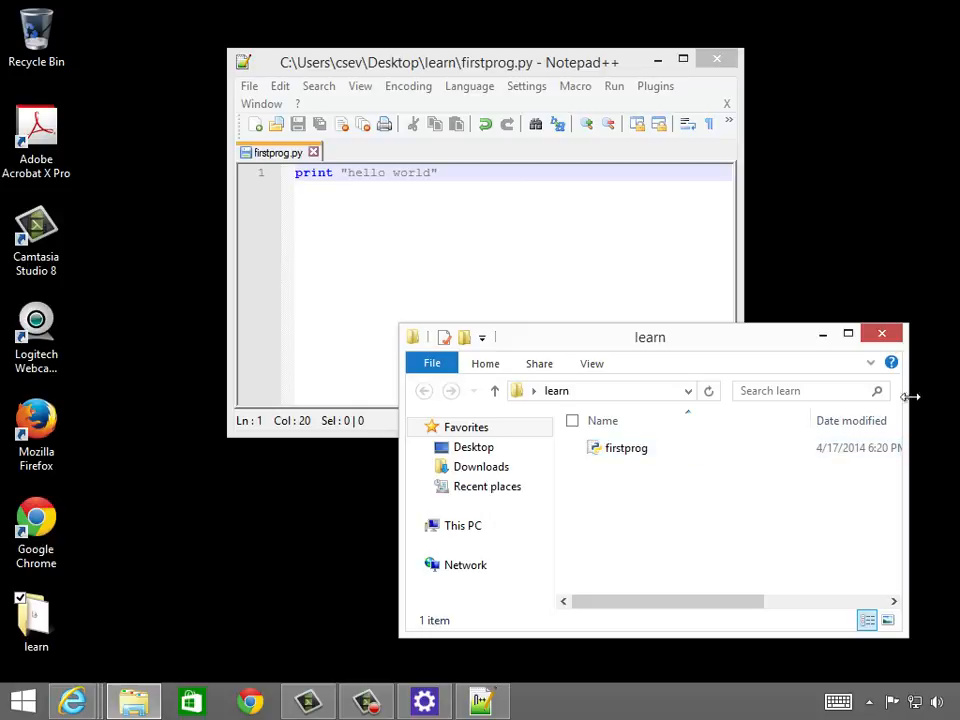
# - Open the Desktop learn folder to confirm firstprog is stored there
pyautogui.click(880, 332)
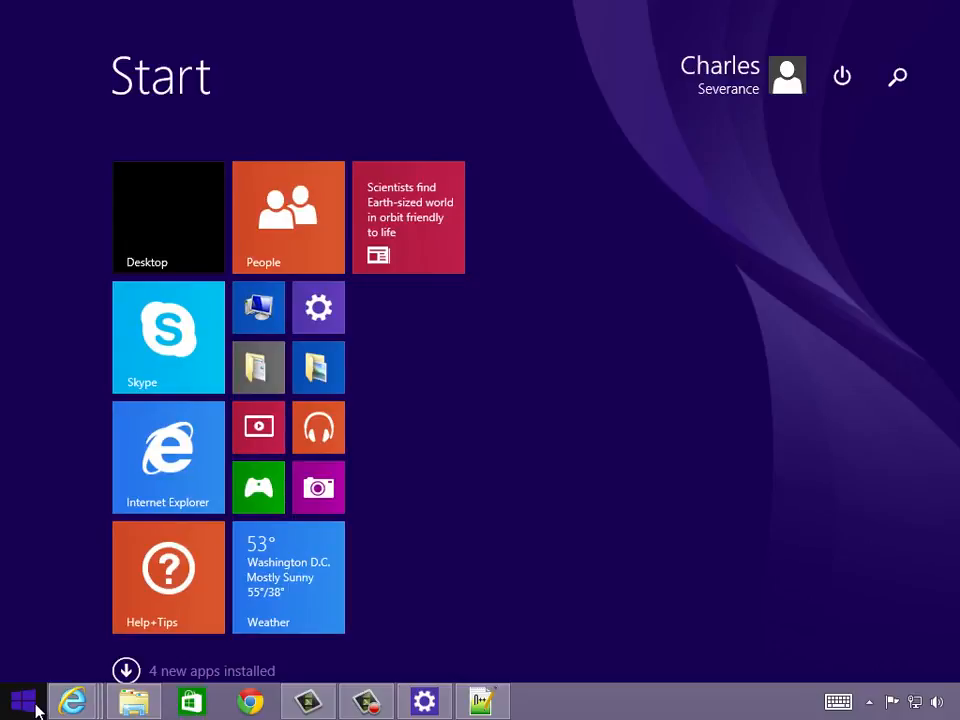
# - Search for cmd on the Start screen and launch Command Prompt
pyautogui.write('cmd')
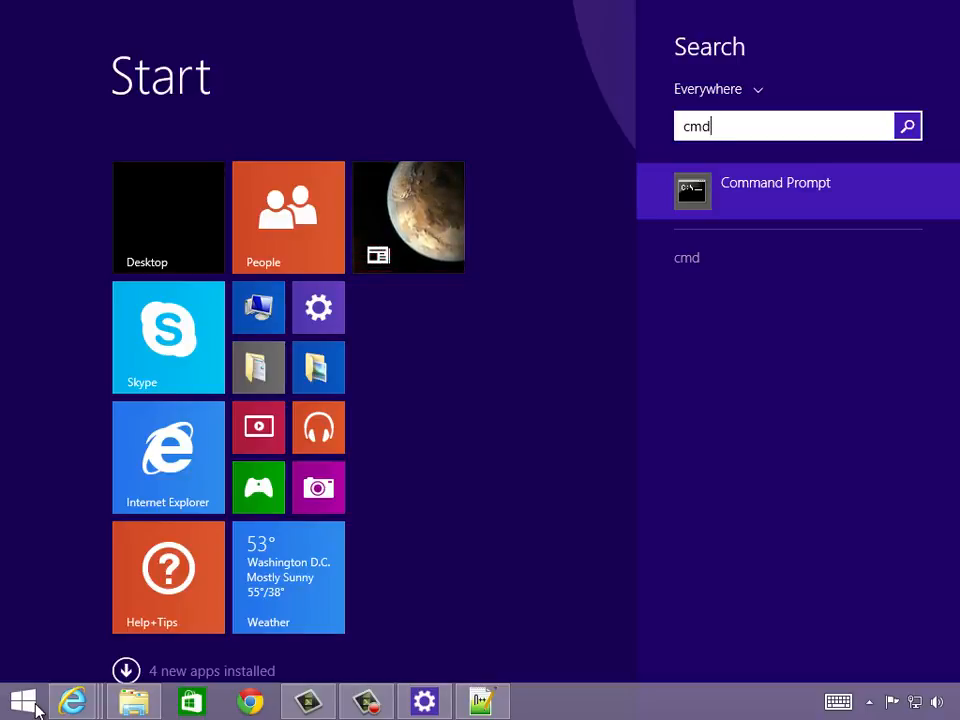
pyautogui.click(776, 190)
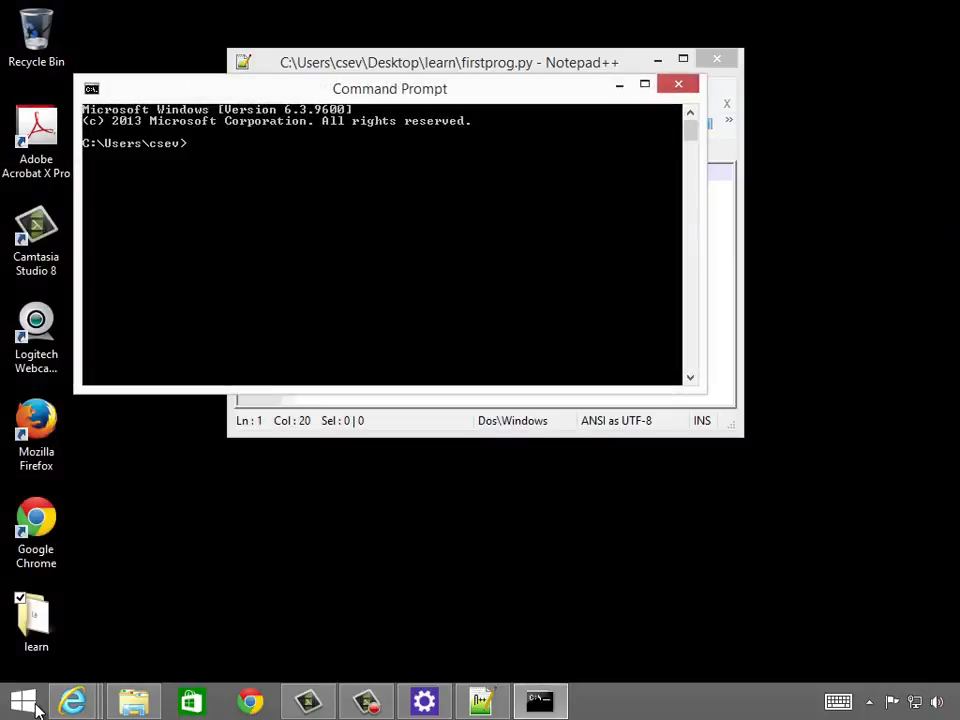
# - Move the console aside, then run dir and cd Desktop to reach and list the Desktop folder
pyautogui.moveTo(388, 88); pyautogui.dragTo(486, 122)
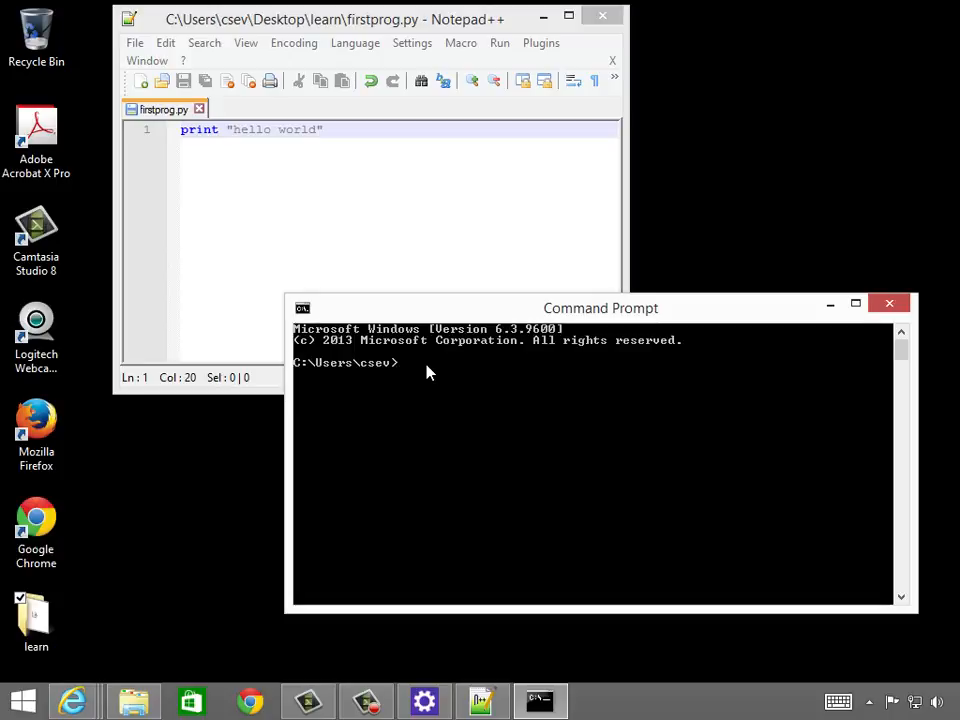
pyautogui.write('dir')
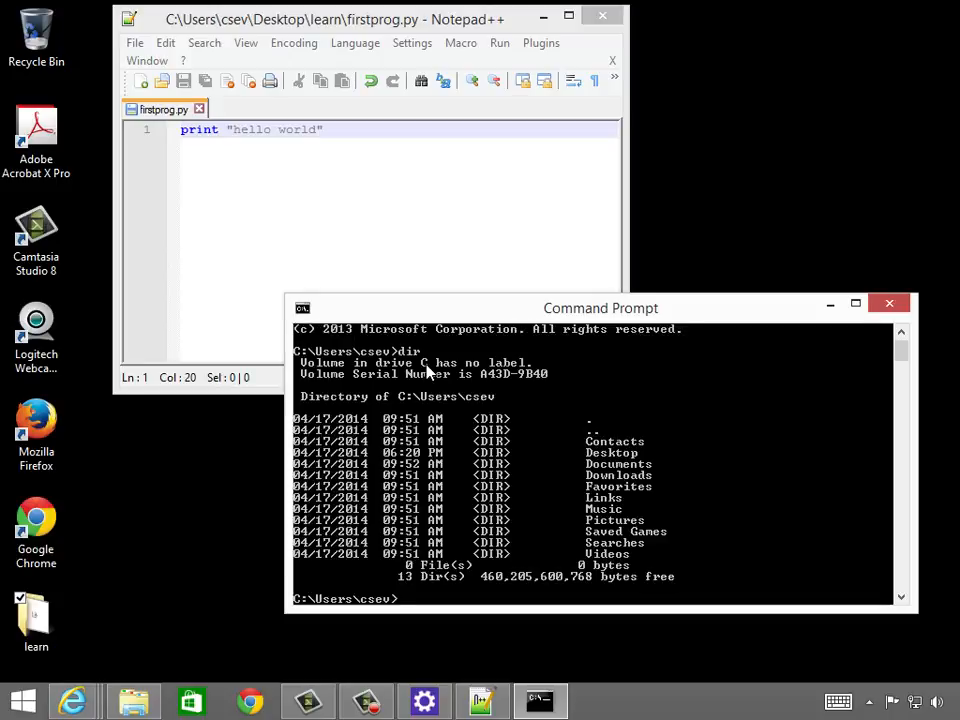
pyautogui.moveTo(360, 598)
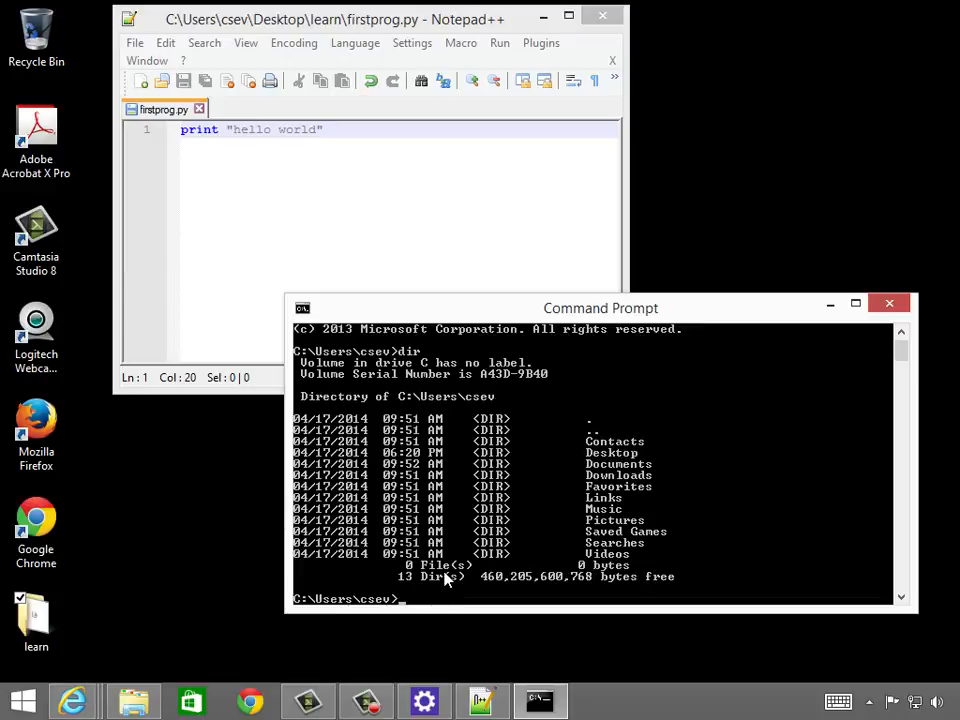
pyautogui.write('cd Desktop')
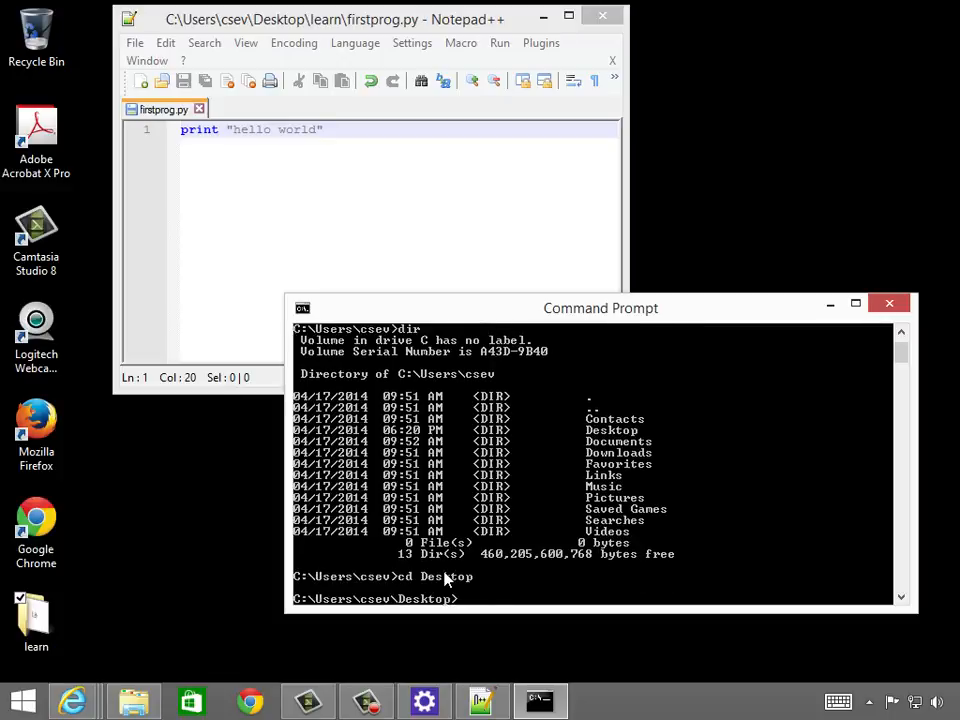
pyautogui.moveTo(740, 388)
pyautogui.write('dir')
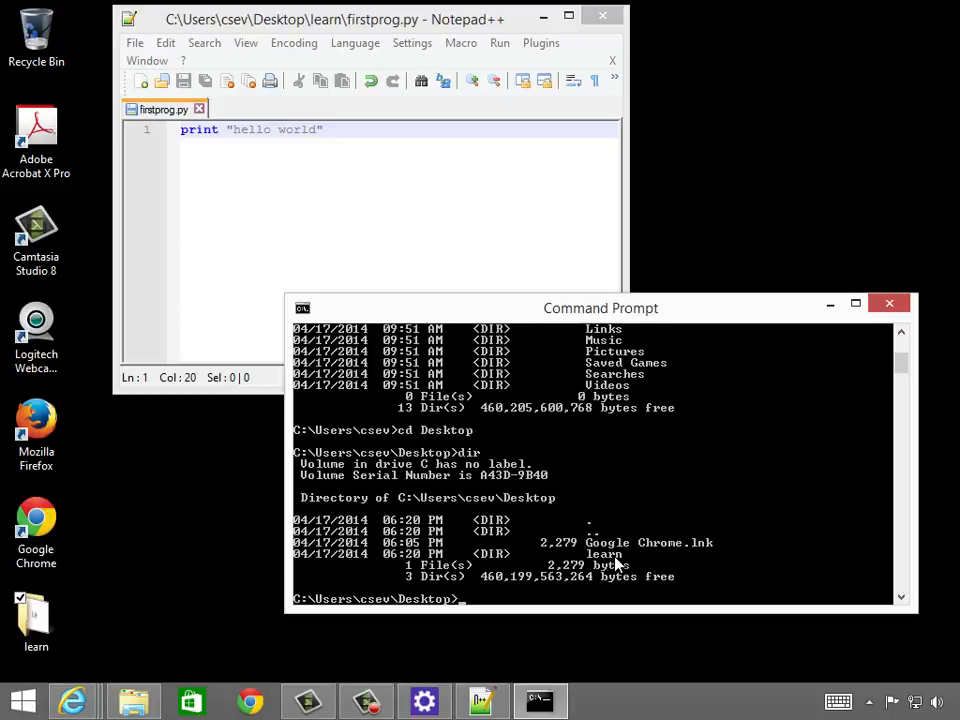
pyautogui.write('cd learn')
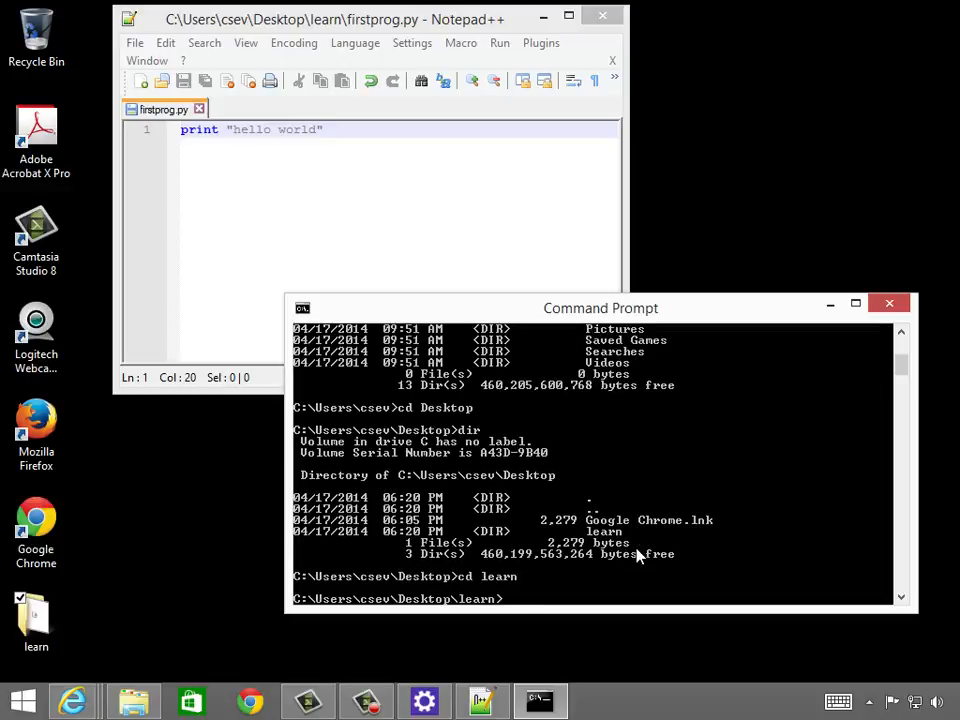
pyautogui.write('dir')
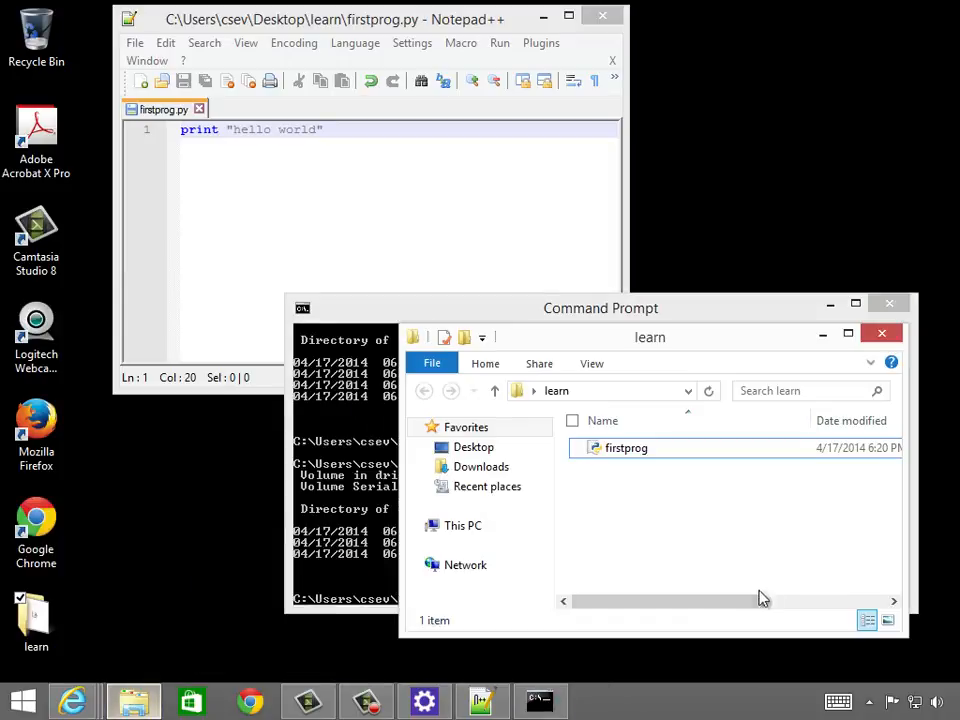
pyautogui.moveTo(890, 304)
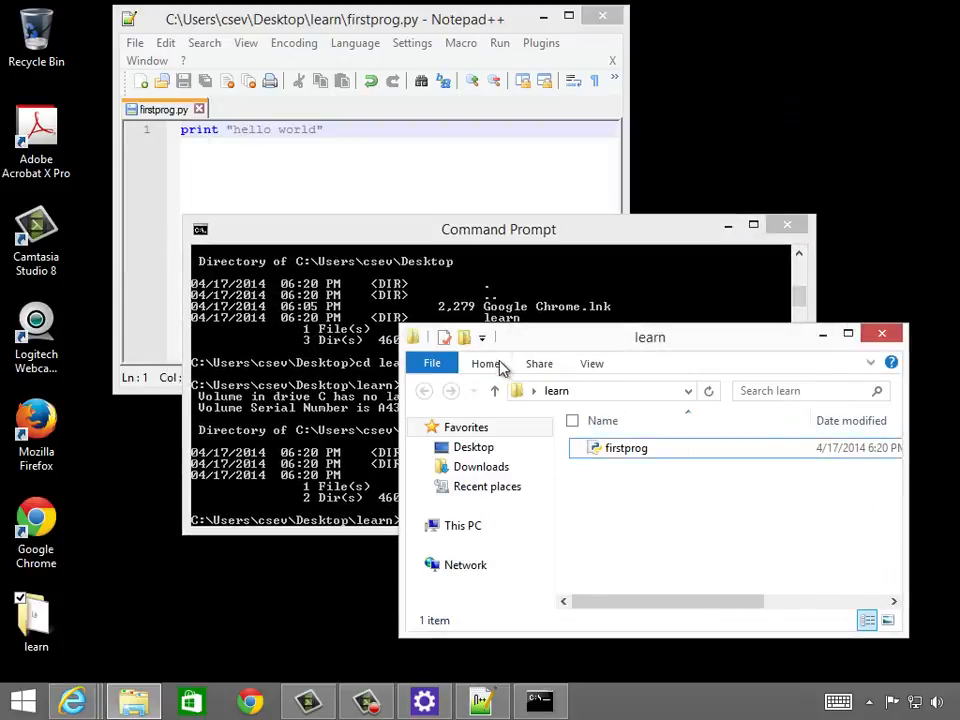
# - Focus the console to run cd learn and dir, confirming firstprog.py is listed
pyautogui.click(688, 390)
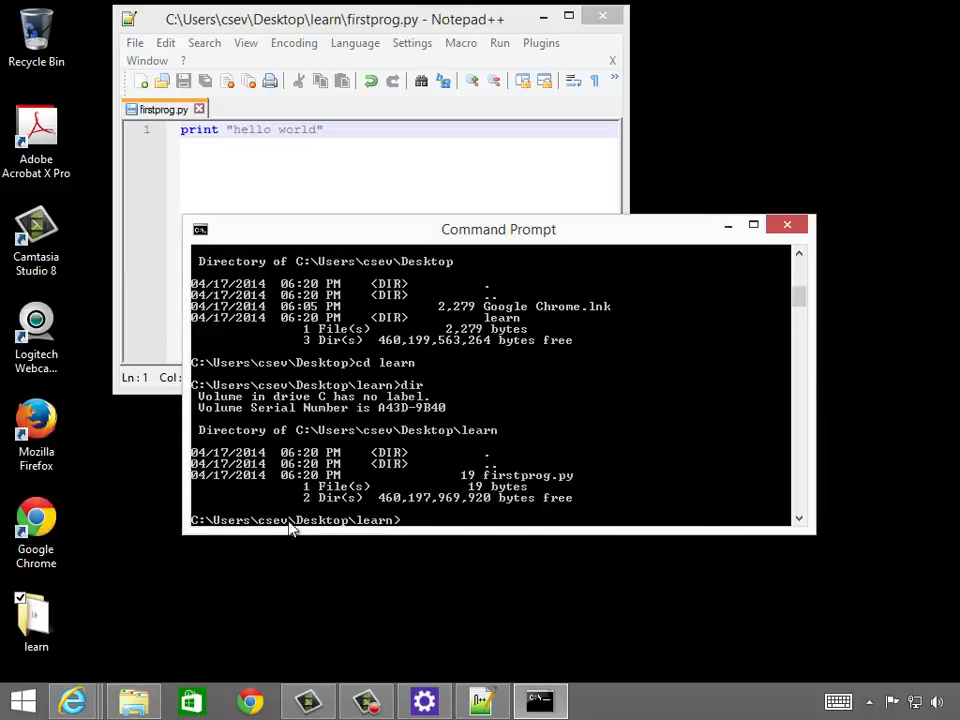
pyautogui.moveTo(420, 524)
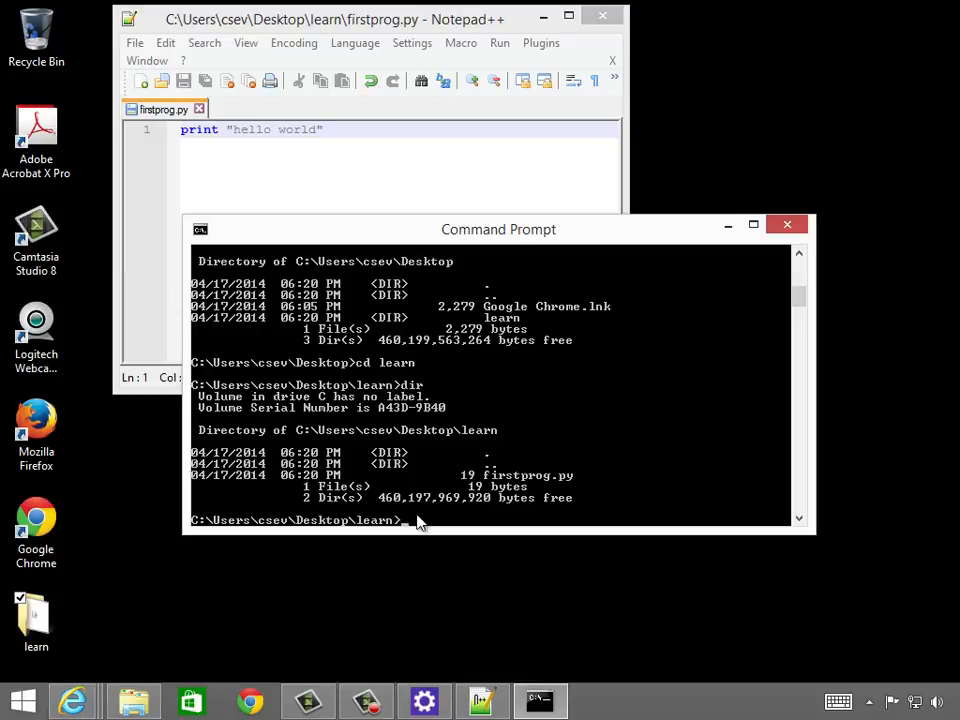
# - Run firstprog.py twice; the second attempt prints hello world after a not-recognized error
pyautogui.write('fi')
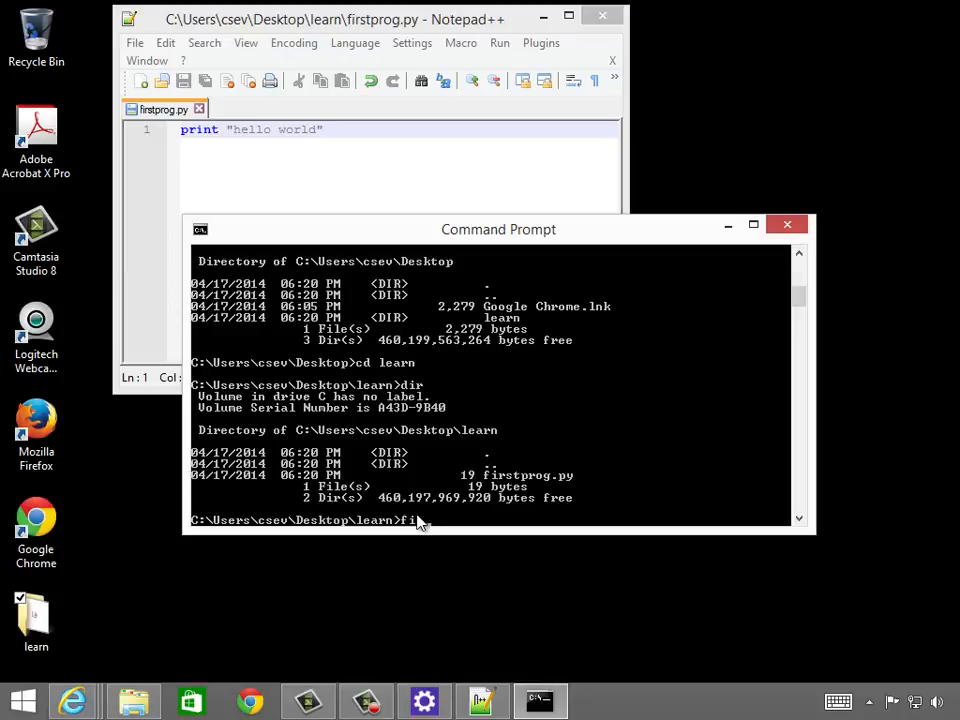
pyautogui.write('rstprog.py')
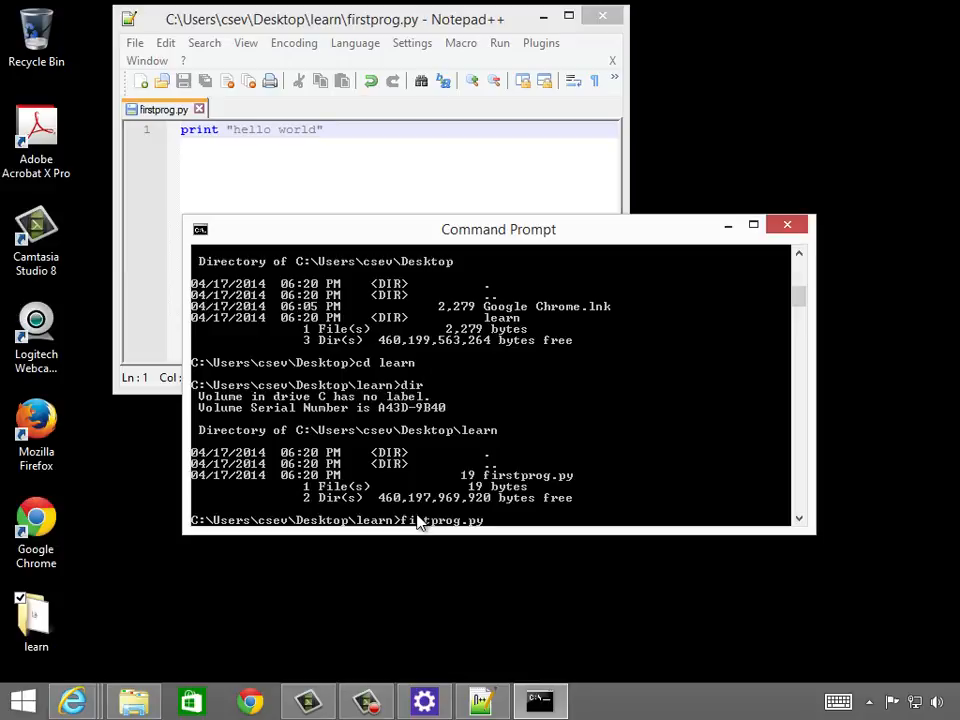
pyautogui.moveTo(600, 584)
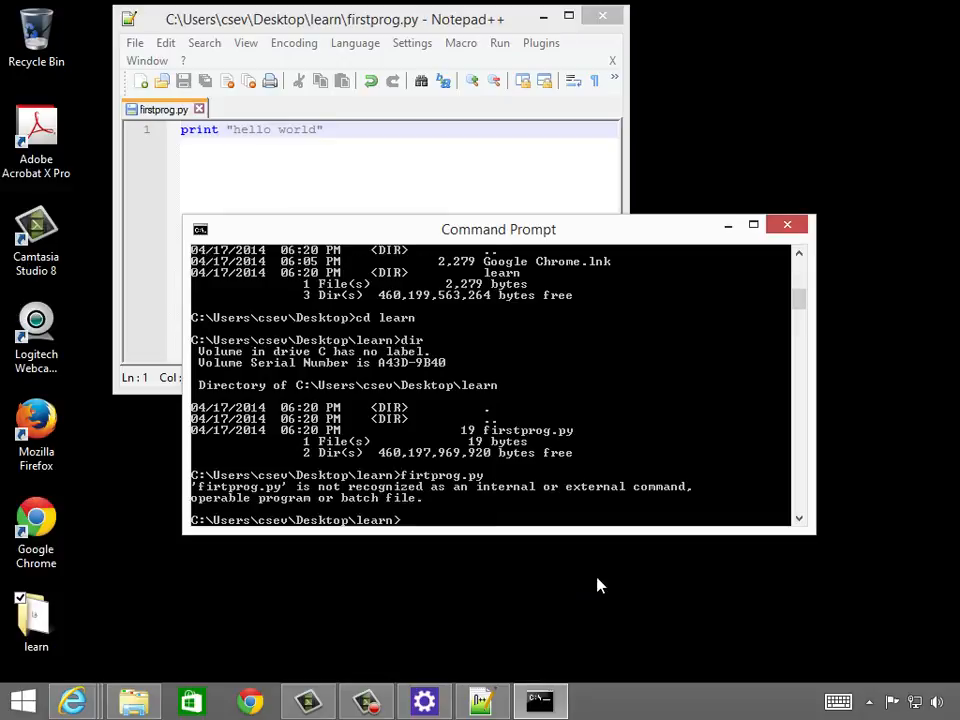
pyautogui.write('fir')
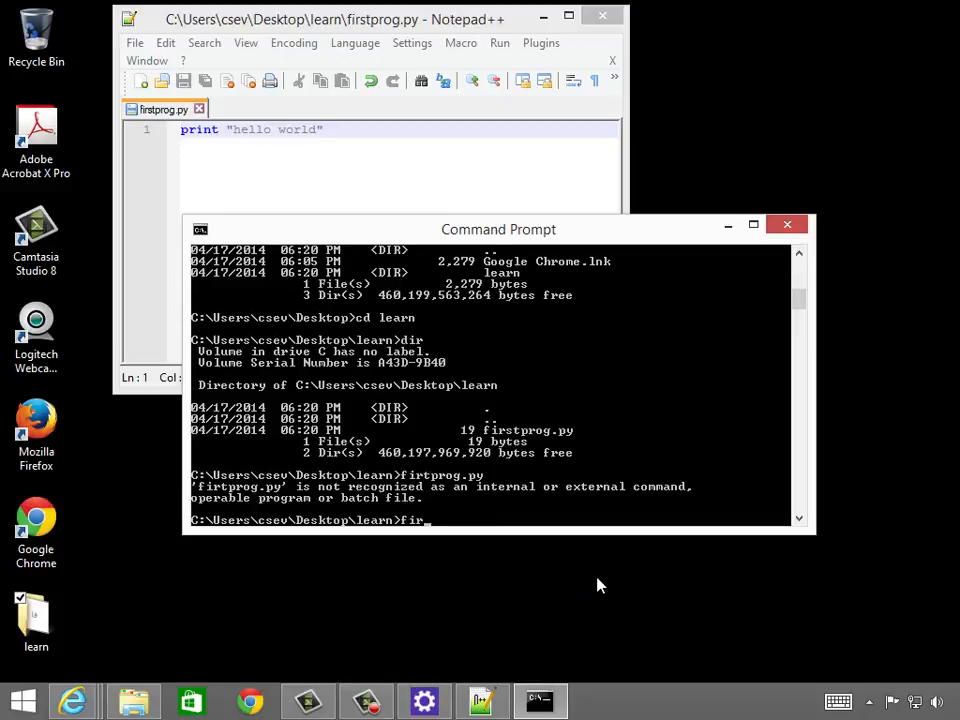
pyautogui.write('stprog.py')
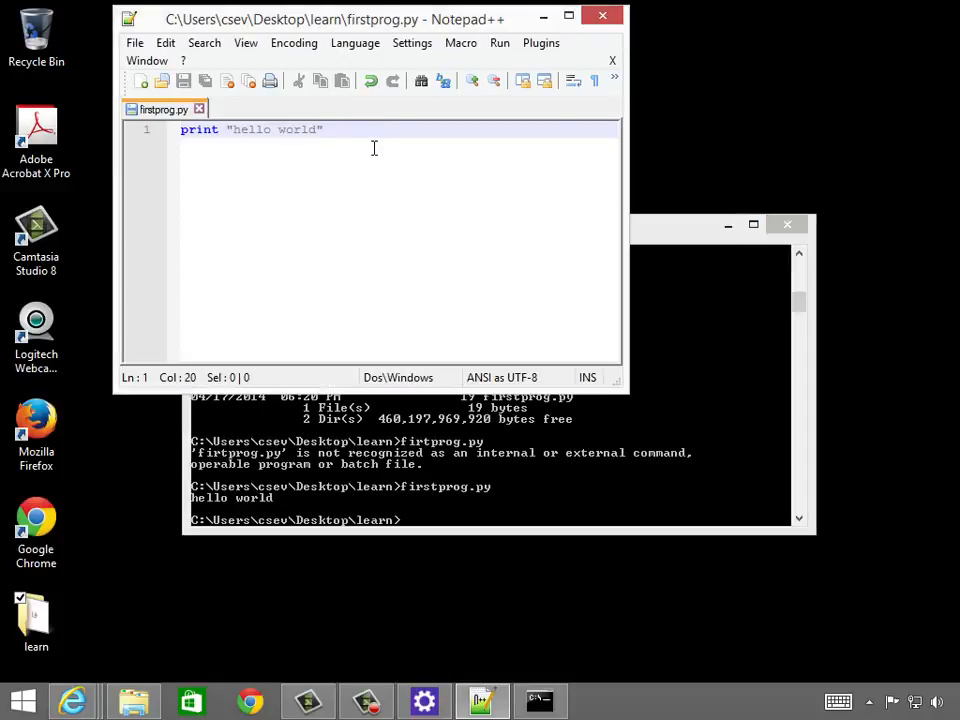
# - Add a second line print "lkjdslkj", fix the missing quote, save, and rerun firstprog.py
pyautogui.write('printt')
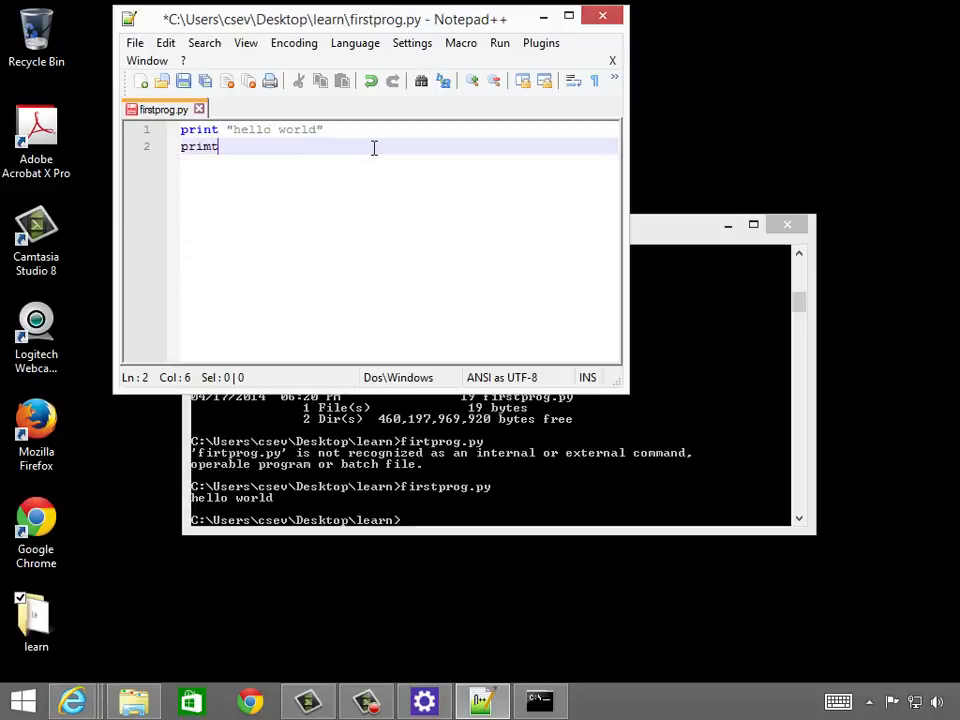
pyautogui.write('"lkjdslkj')
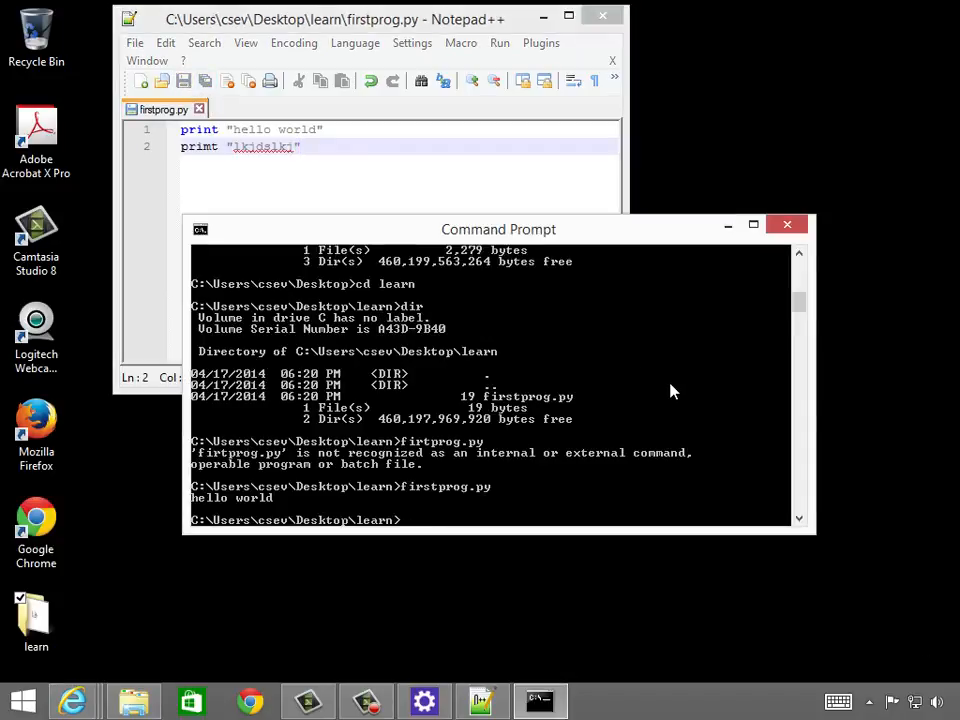
pyautogui.write('firstprog.py')
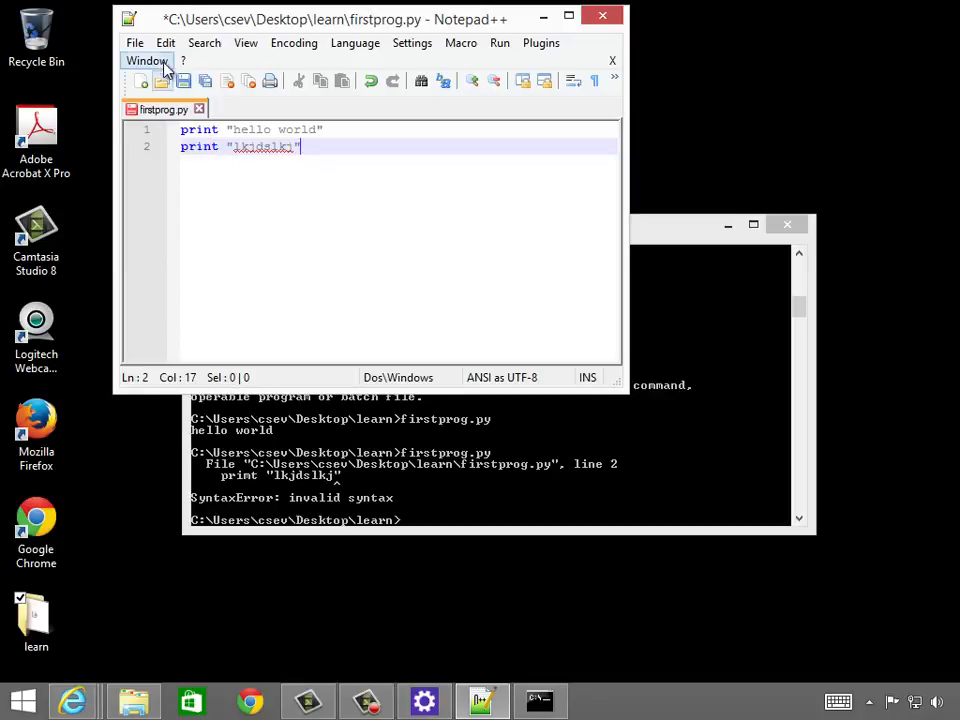
pyautogui.click(498, 228)
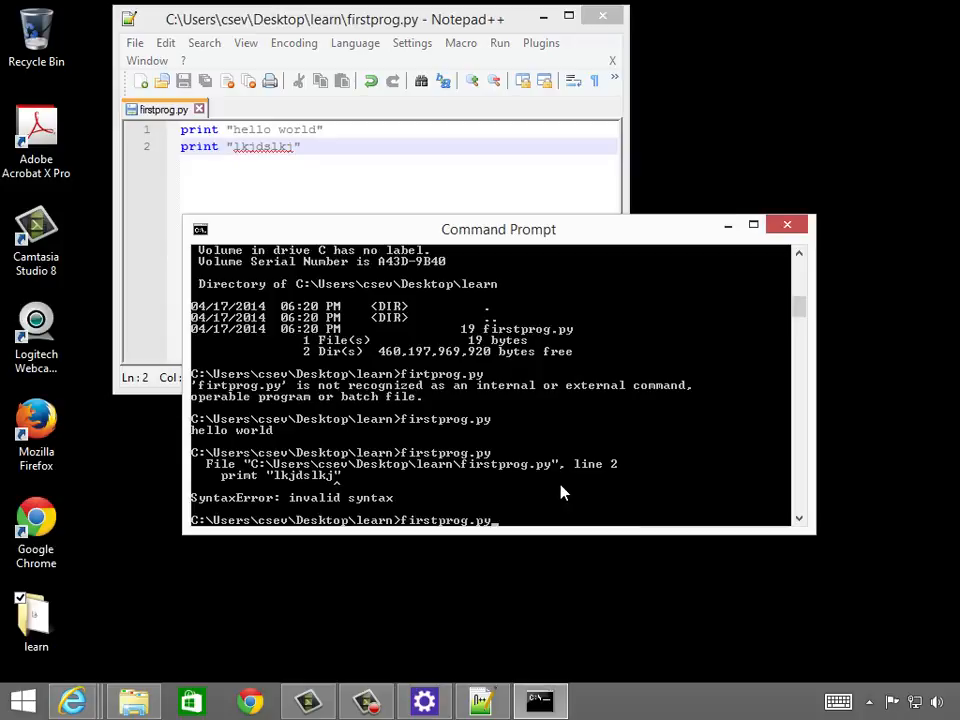
pyautogui.press('enter')
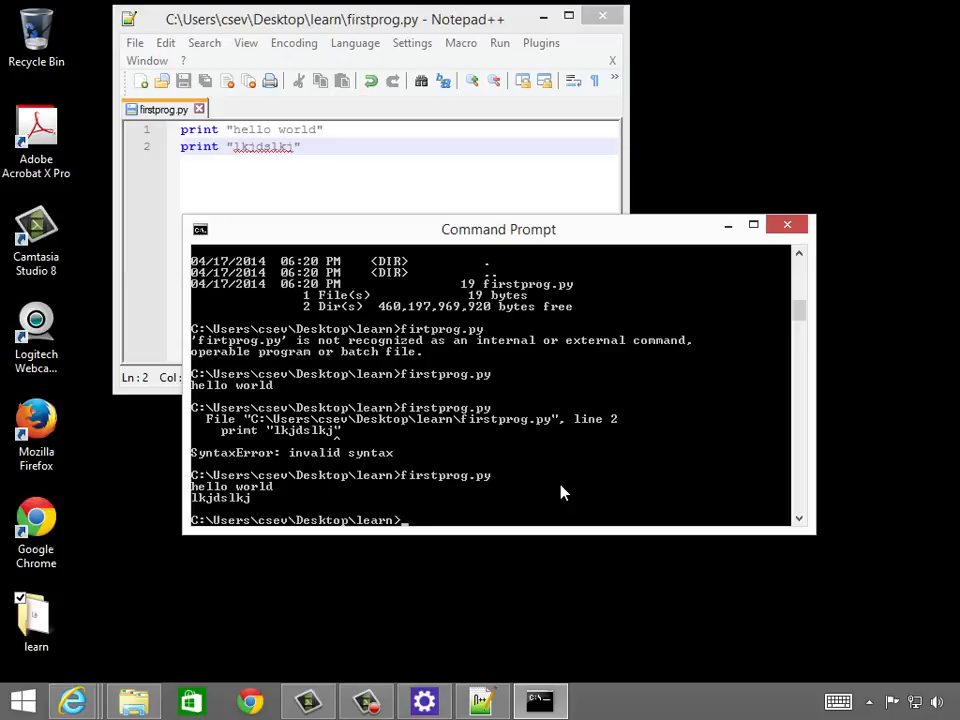
# - Start the interactive interpreter by running c:\python27\python, correcting a path typo
pyautogui.write('c:\\pyhton27')
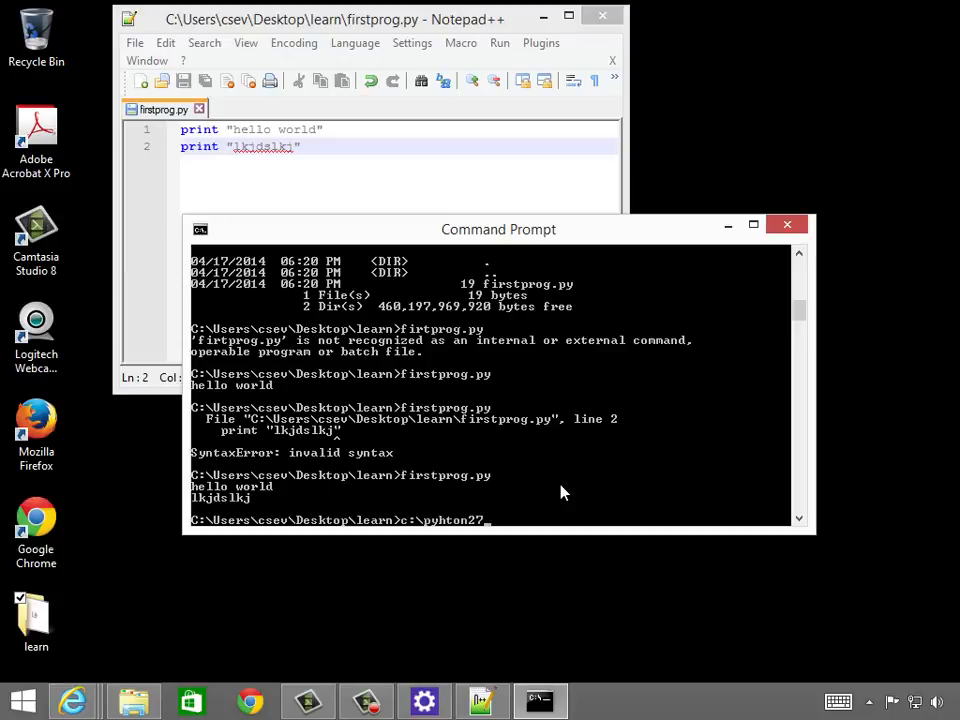
pyautogui.press('BackSpace')
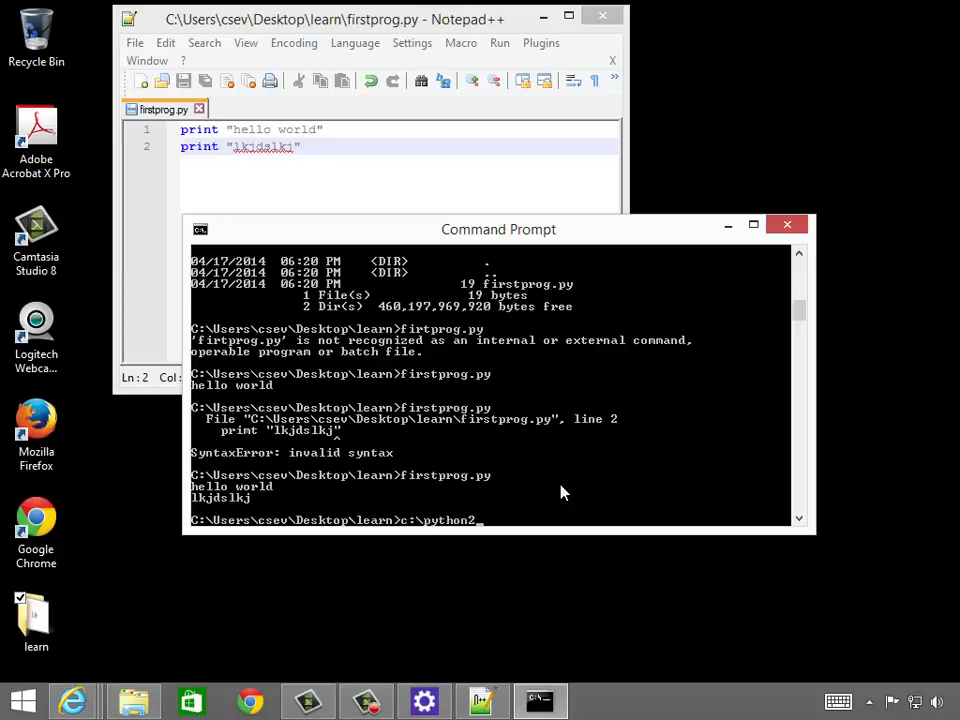
pyautogui.write('7\\p')
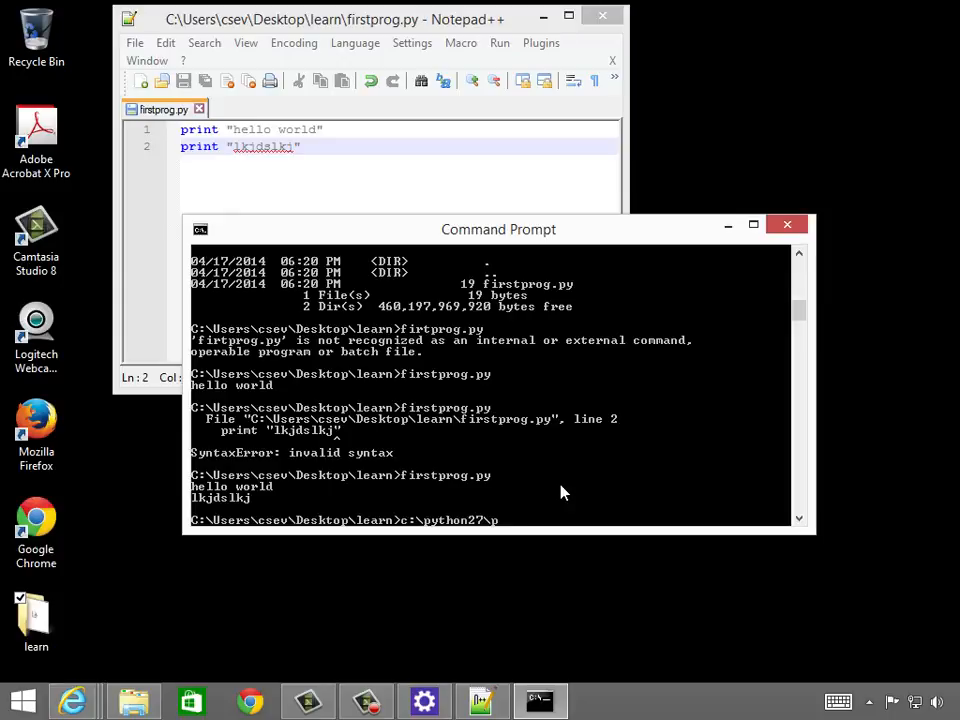
pyautogui.write('ython')
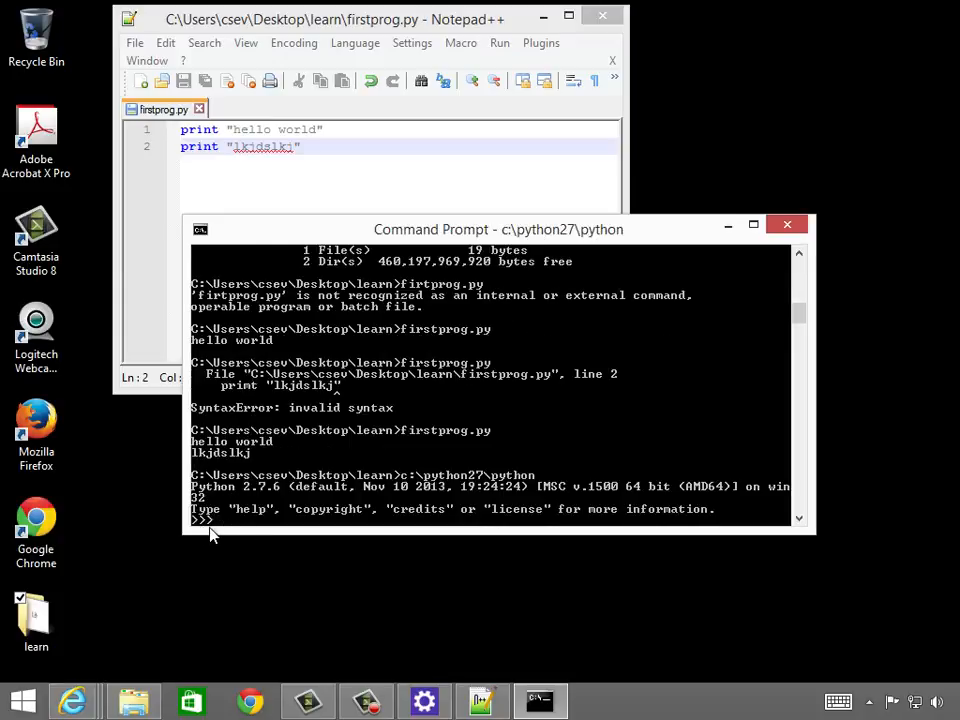
# - At the >>> prompt run print "yo", two plain-English lines that fail, then quit()
pyautogui.write('print "yo')
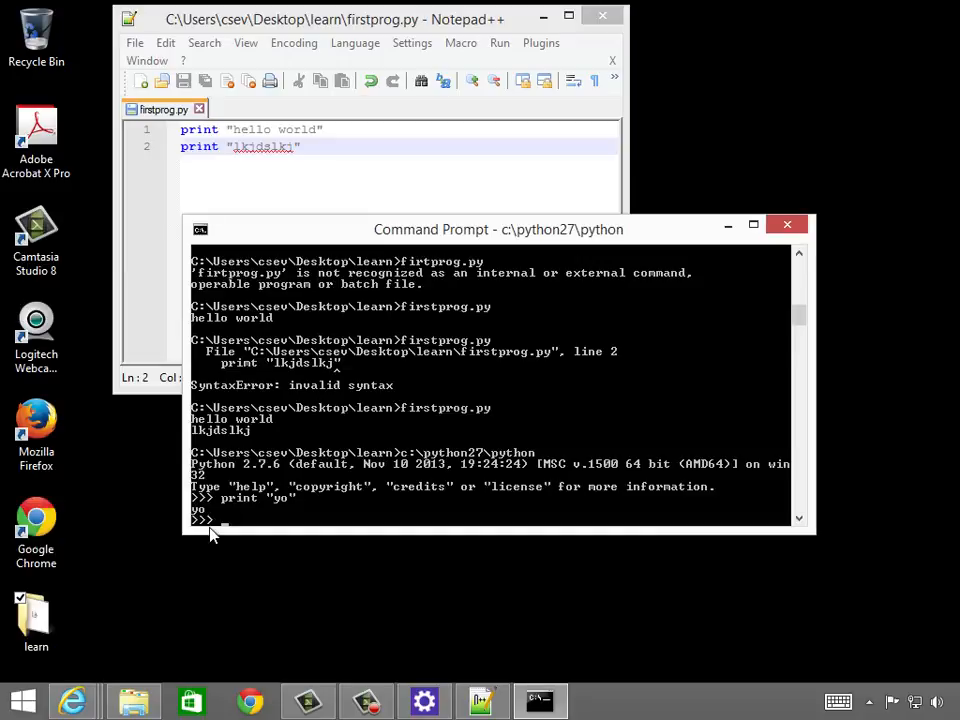
pyautogui.write('t')
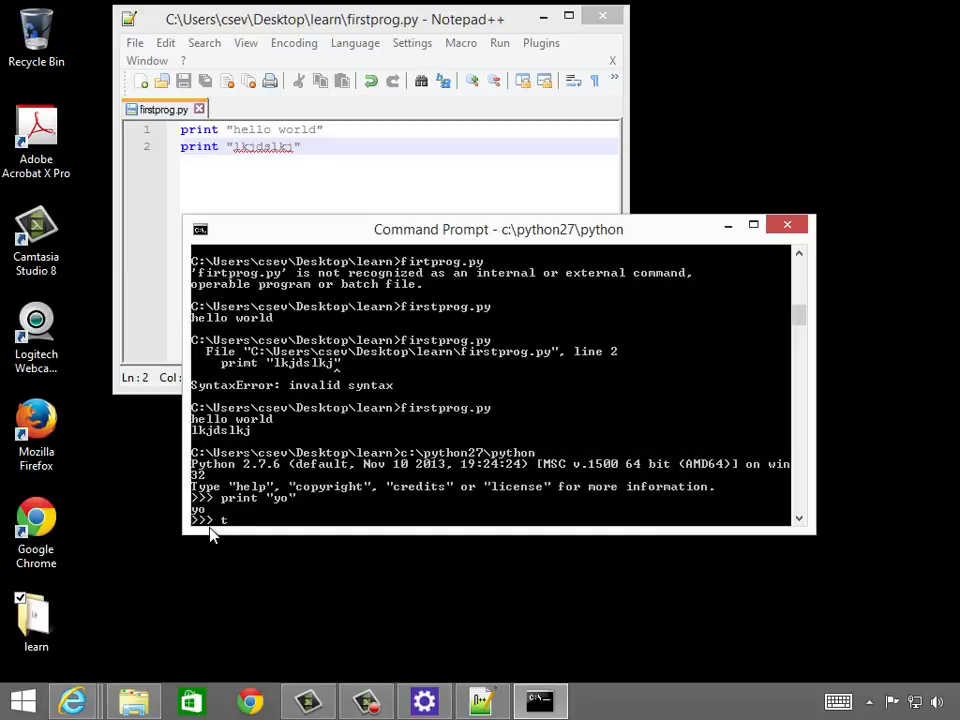
pyautogui.write('ake me to your')
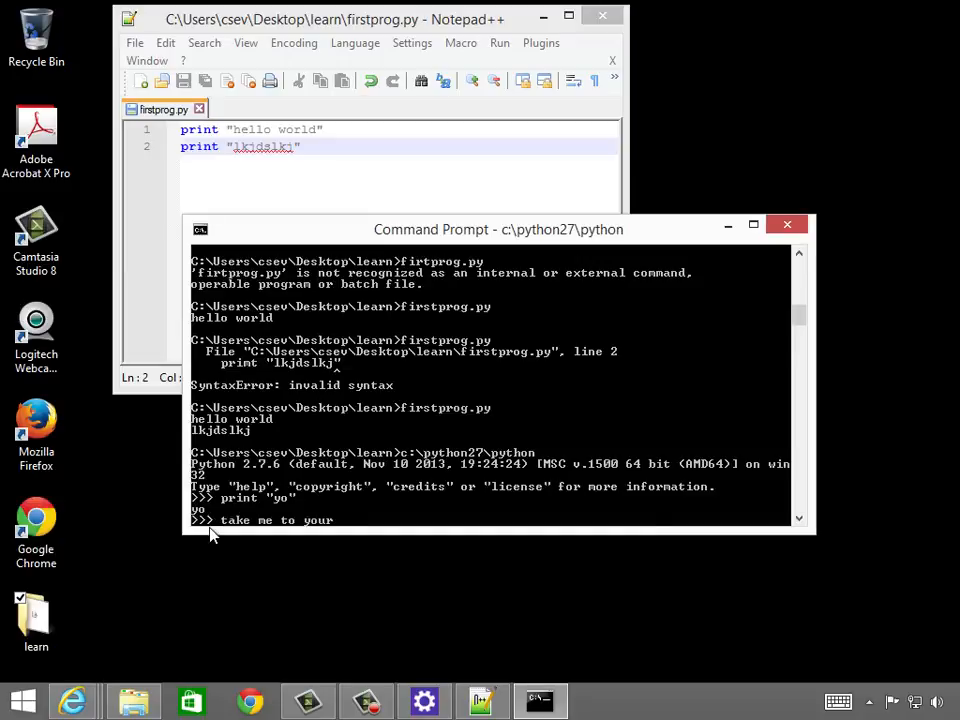
pyautogui.write('python leader')
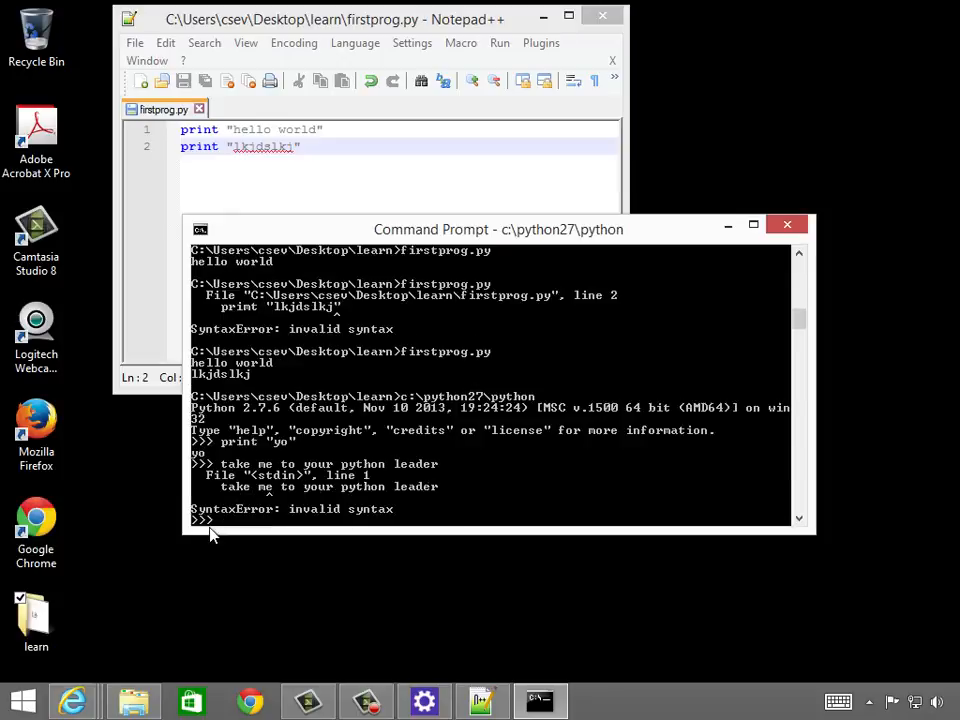
pyautogui.write('I HATE COMPUTERS')
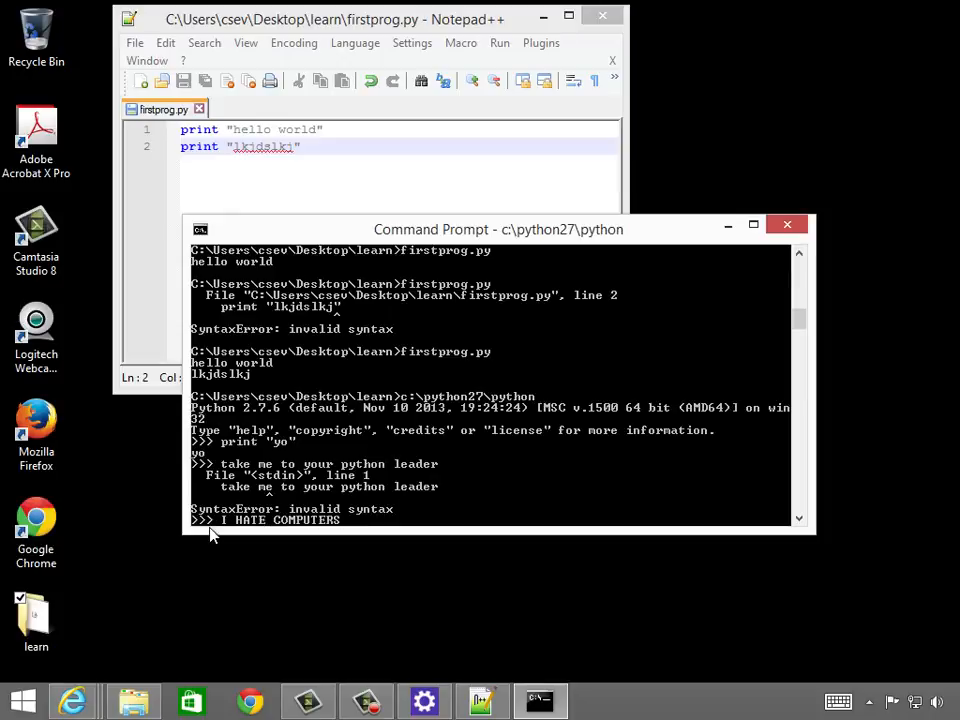
pyautogui.press('enter')
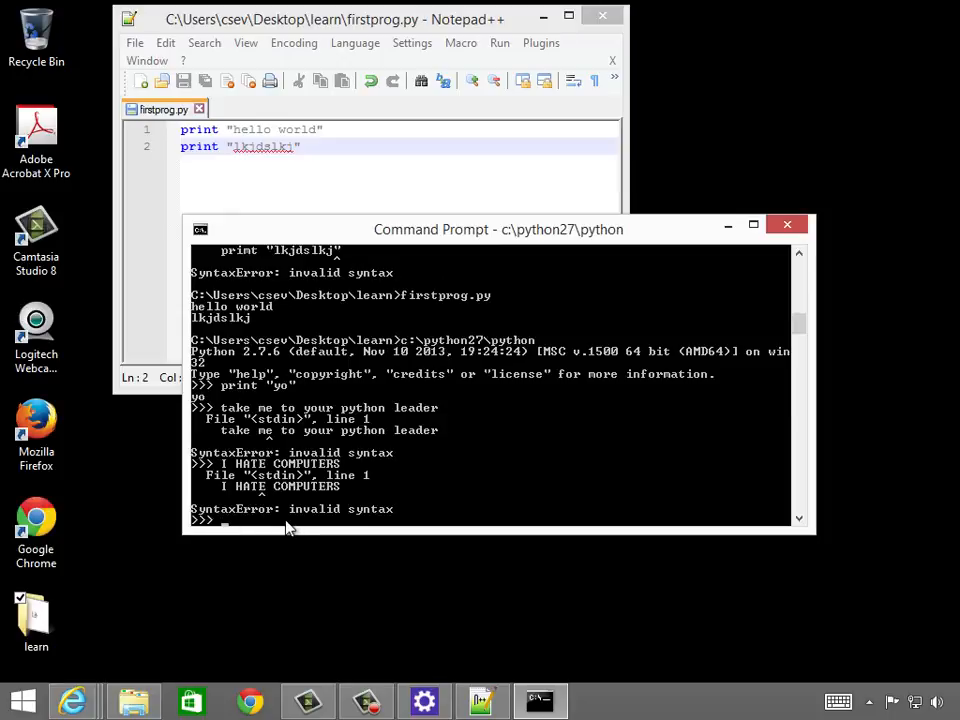
pyautogui.write('quit(')
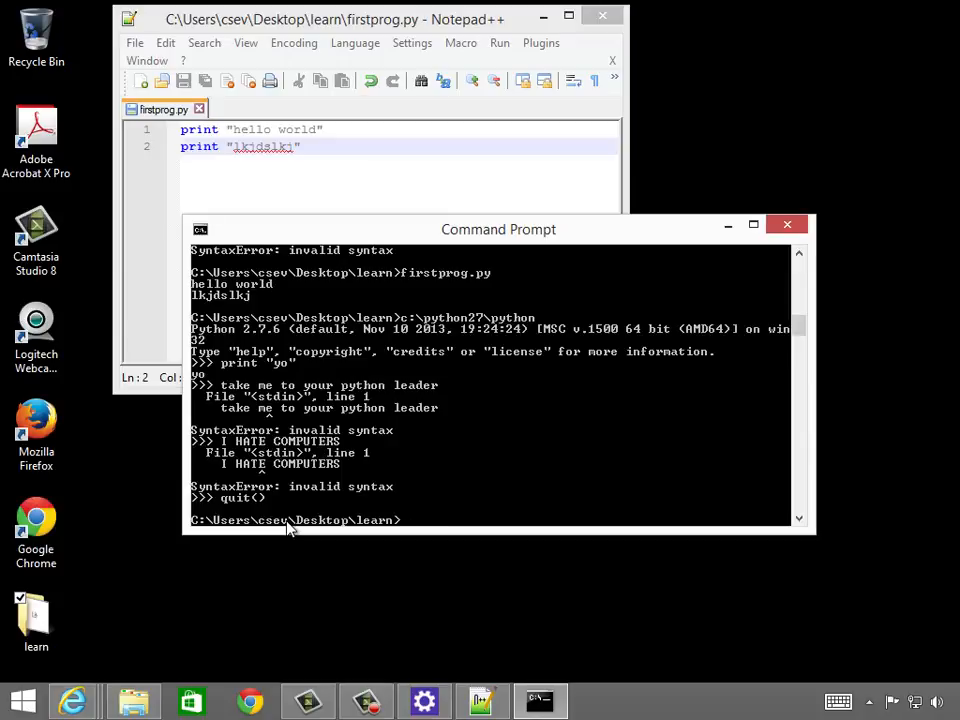
# - Run dir to list the learn folder, showing firstprog.py at 37 bytes
pyautogui.write('dir')
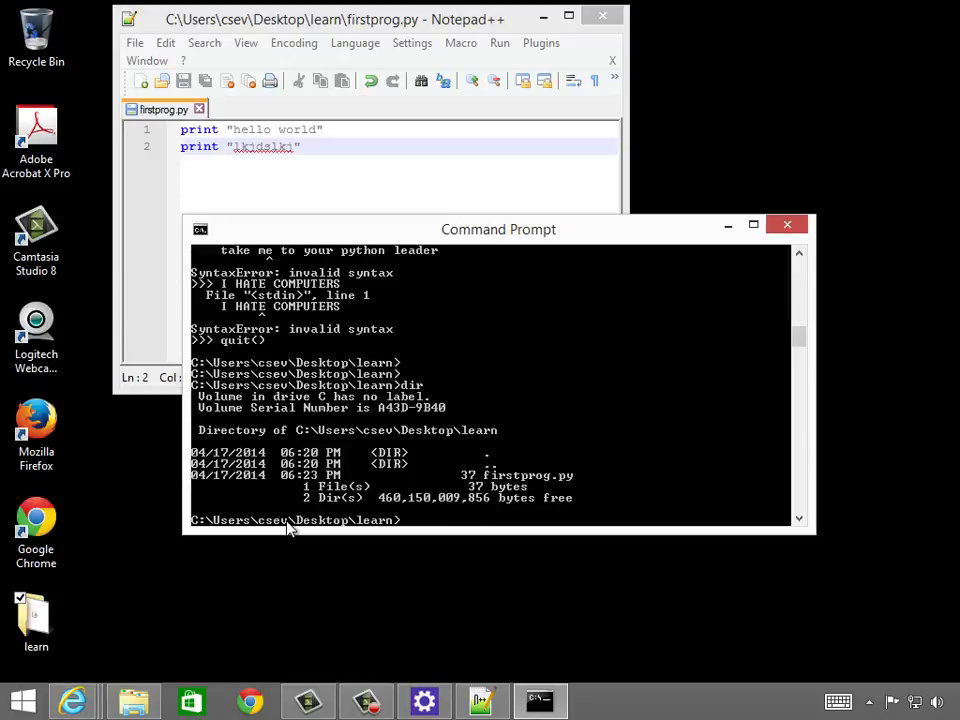
pyautogui.moveTo(728, 504)
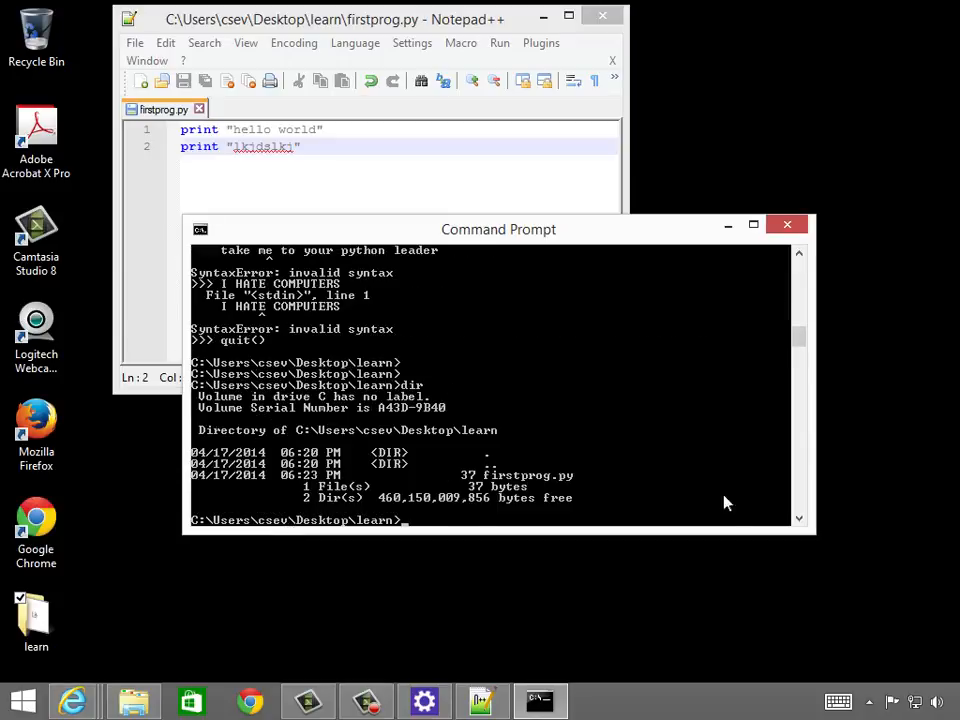
pyautogui.moveTo(576, 476)
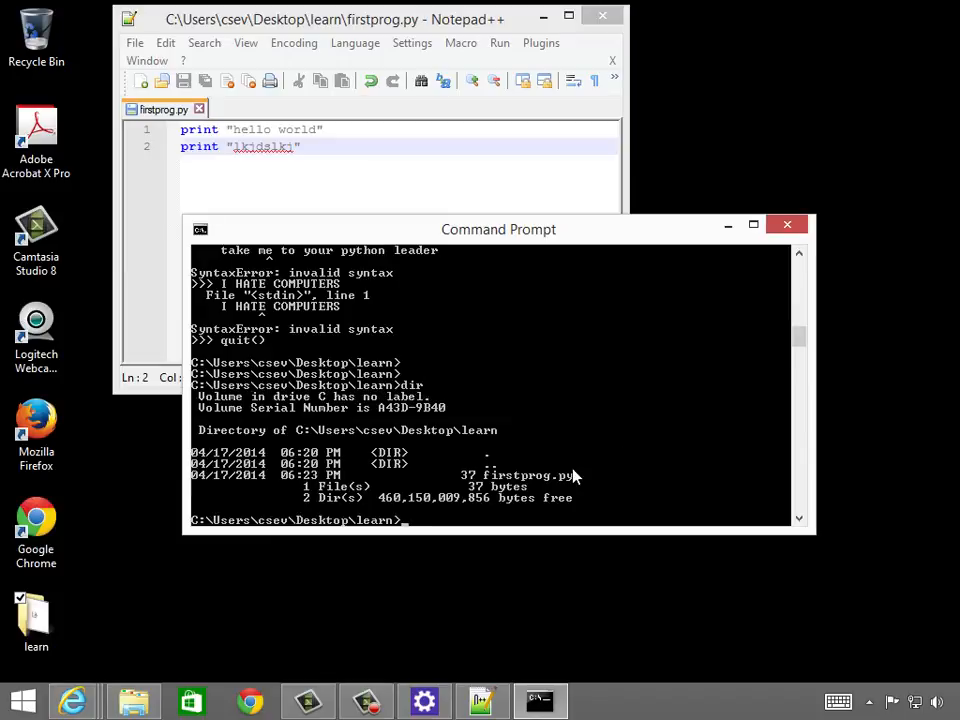
pyautogui.moveTo(644, 388)
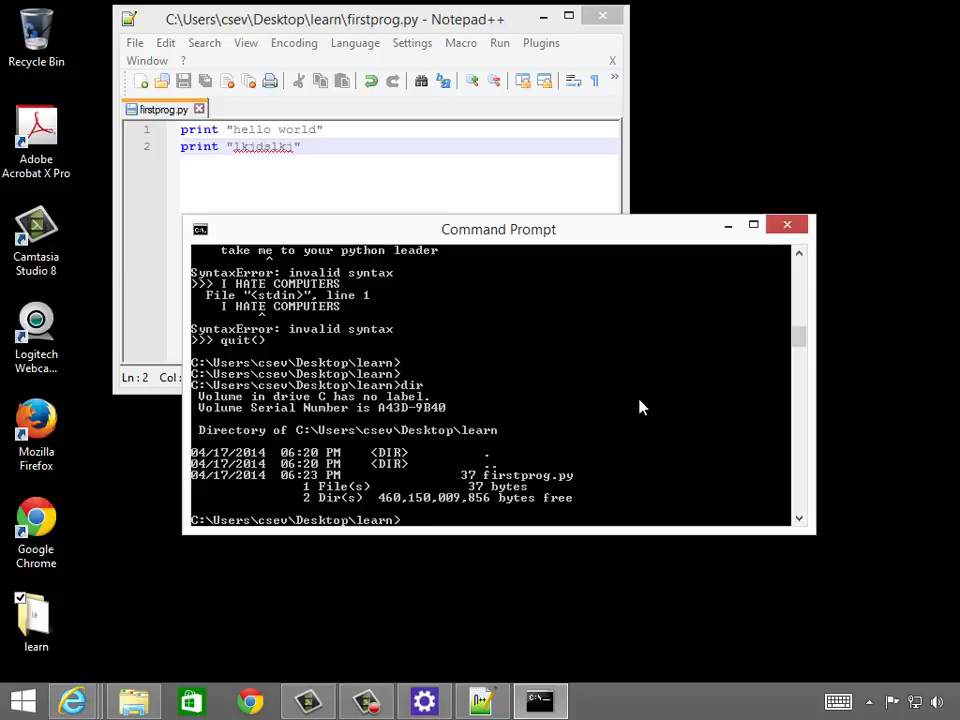
pyautogui.moveTo(344, 130)
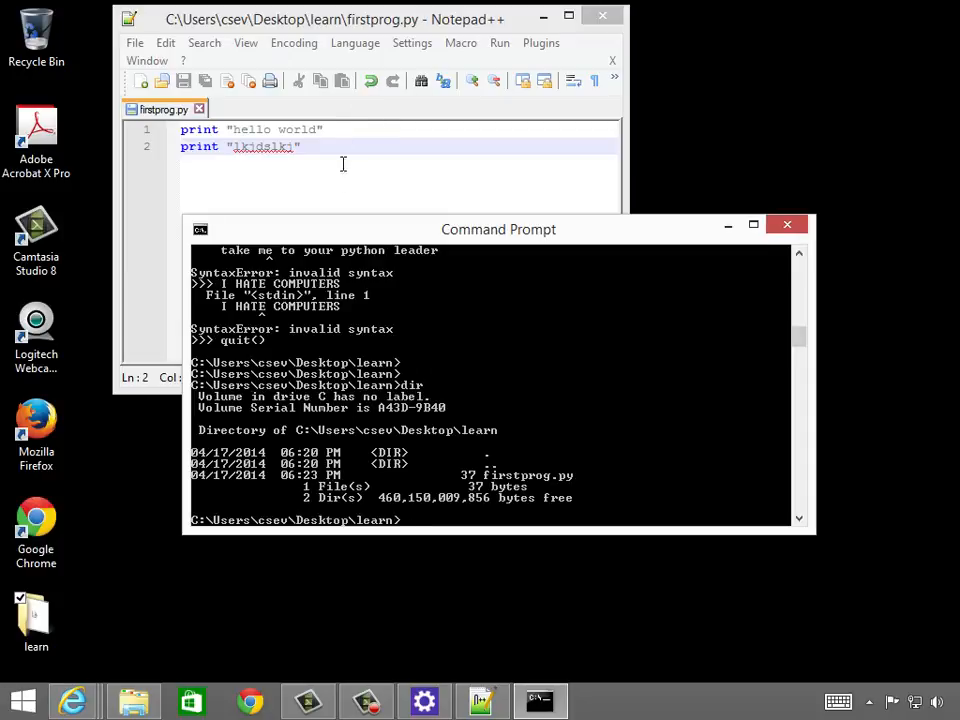
pyautogui.moveTo(384, 528)
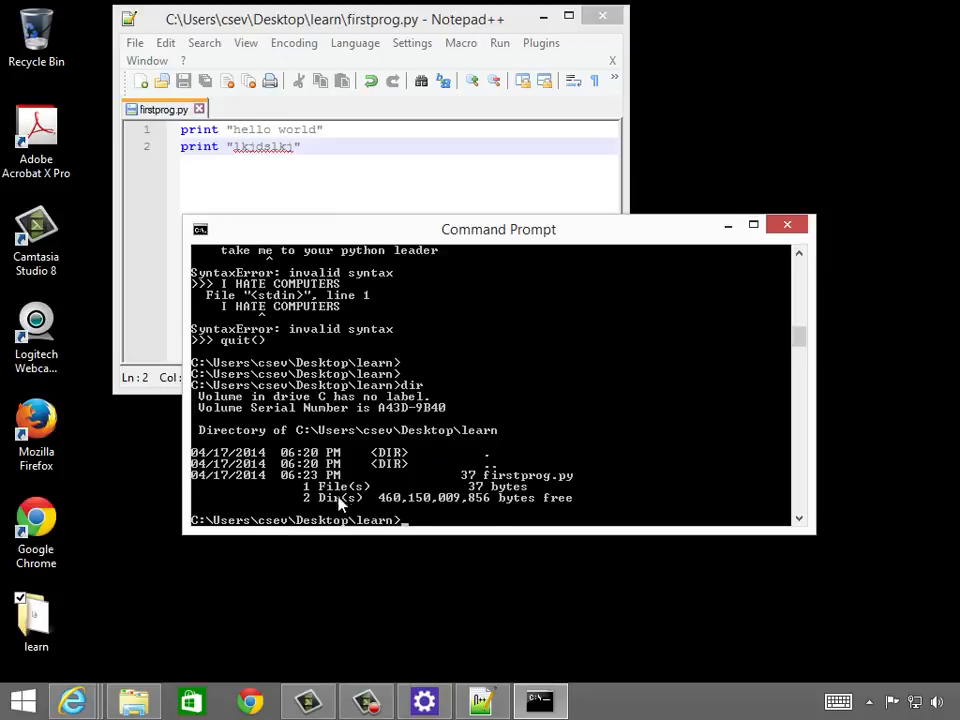
pyautogui.moveTo(464, 362)
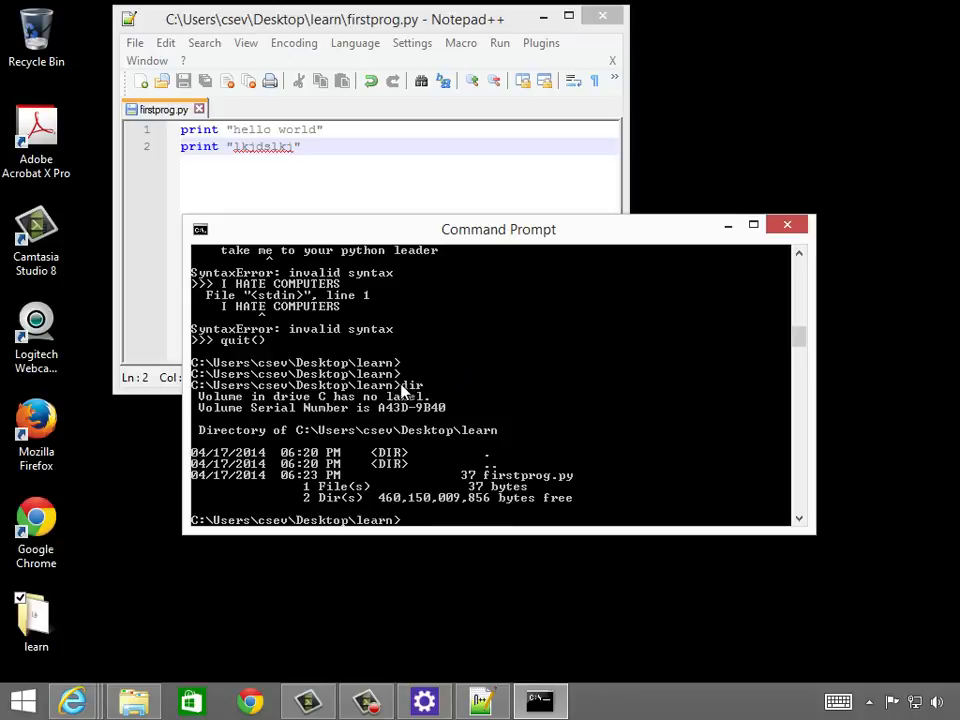
pyautogui.moveTo(416, 410)
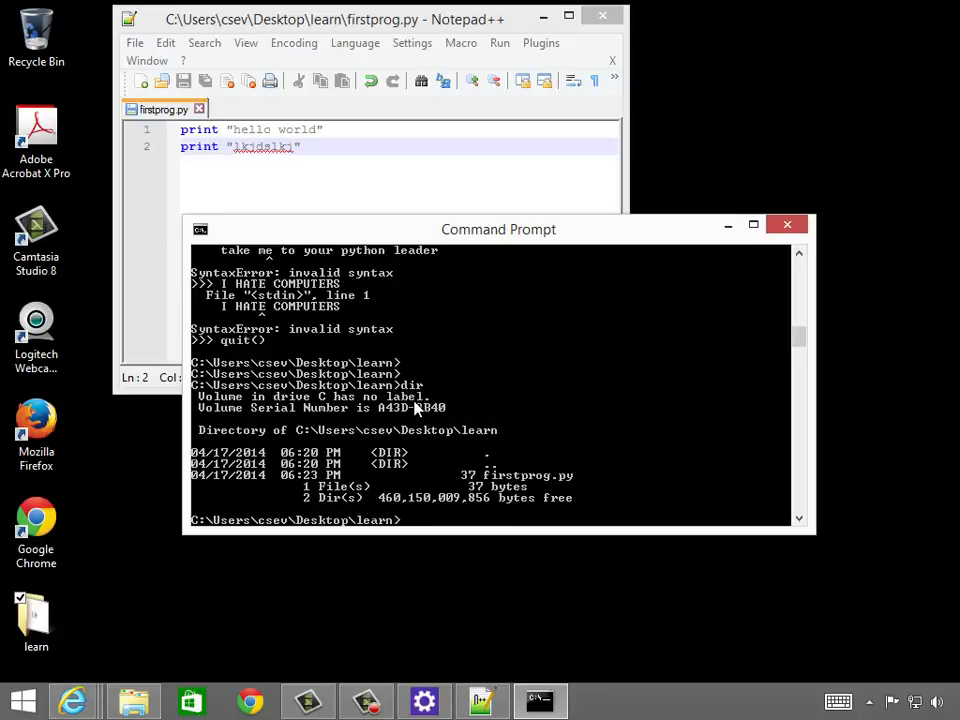